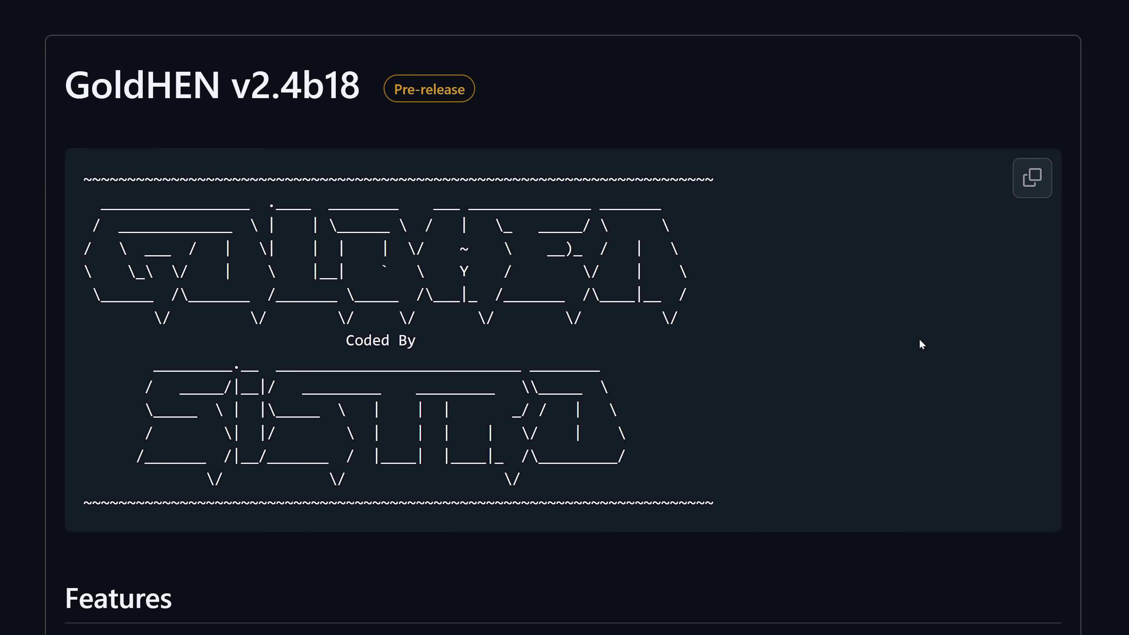
mouse_move(917, 347)
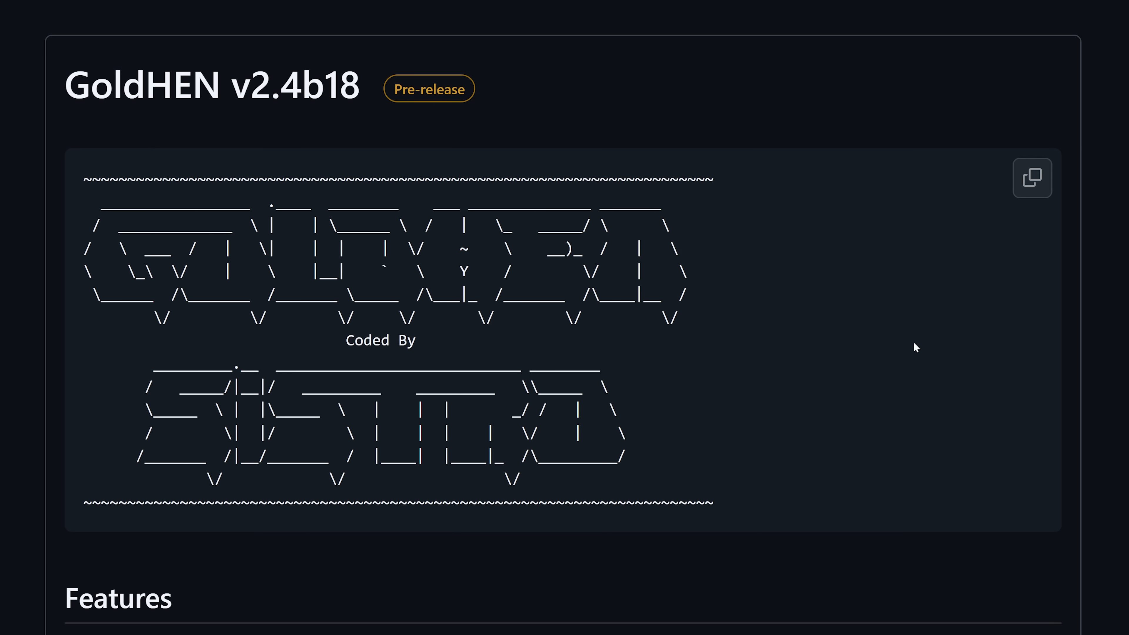
mouse_move(906, 352)
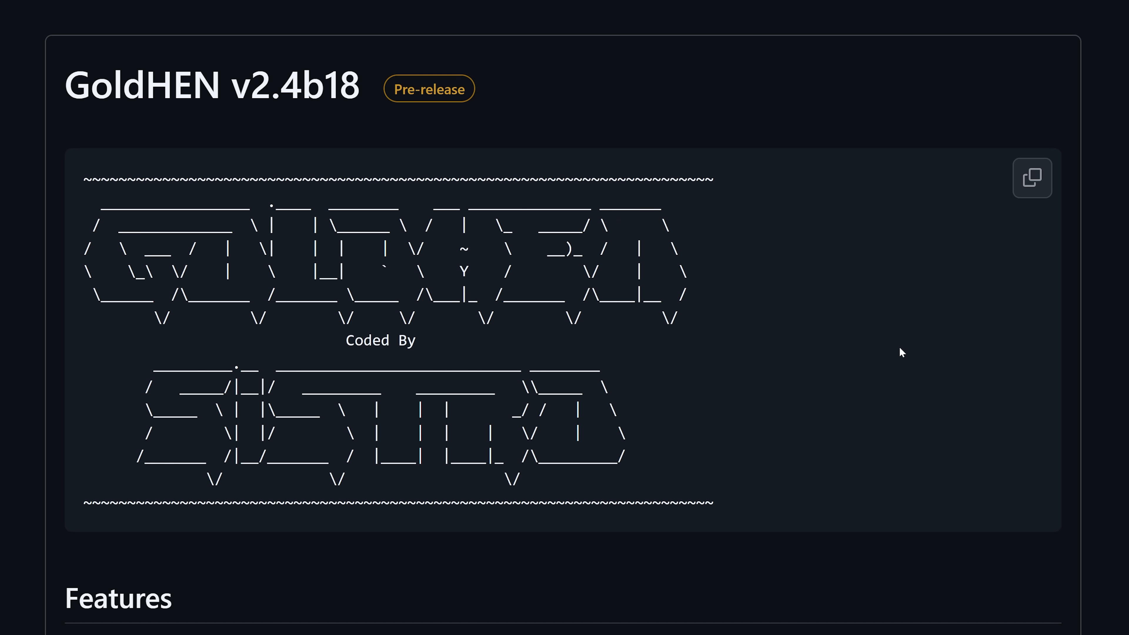
mouse_move(838, 316)
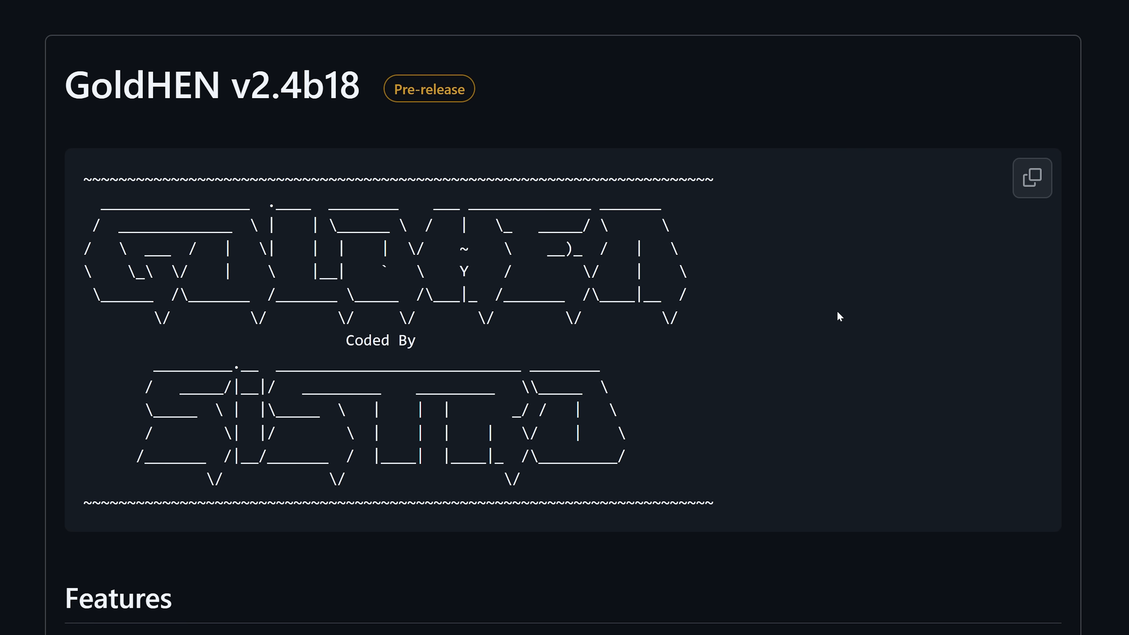
mouse_move(786, 331)
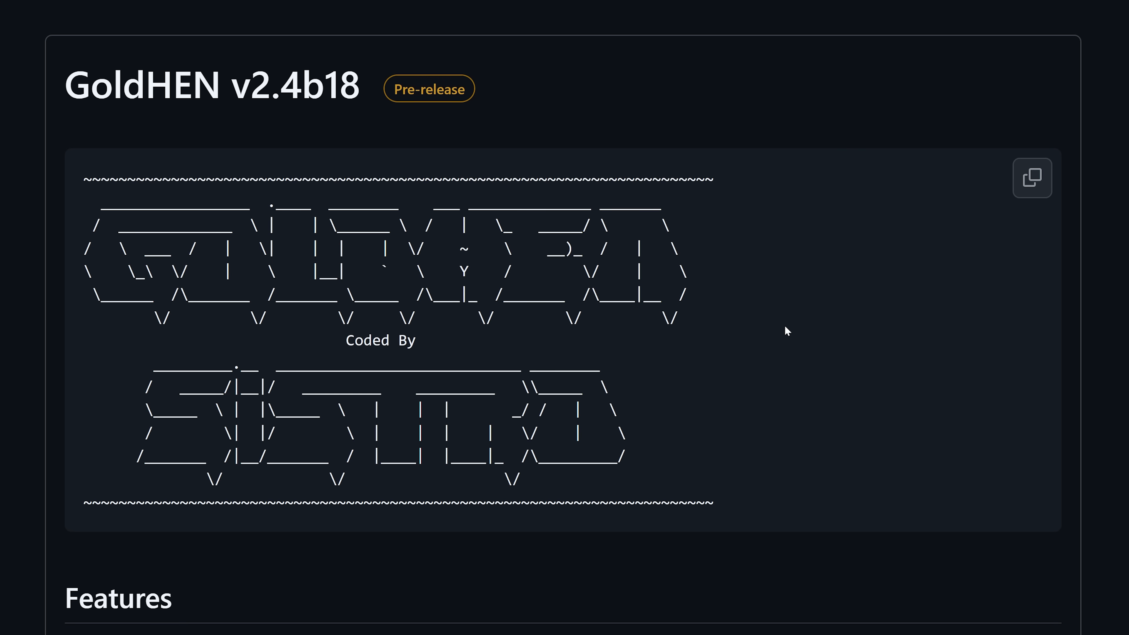
Scroll to the Supported Firmware list showing the 10.50 and 10.70 / 10.71 entries.
scroll("down", 3)
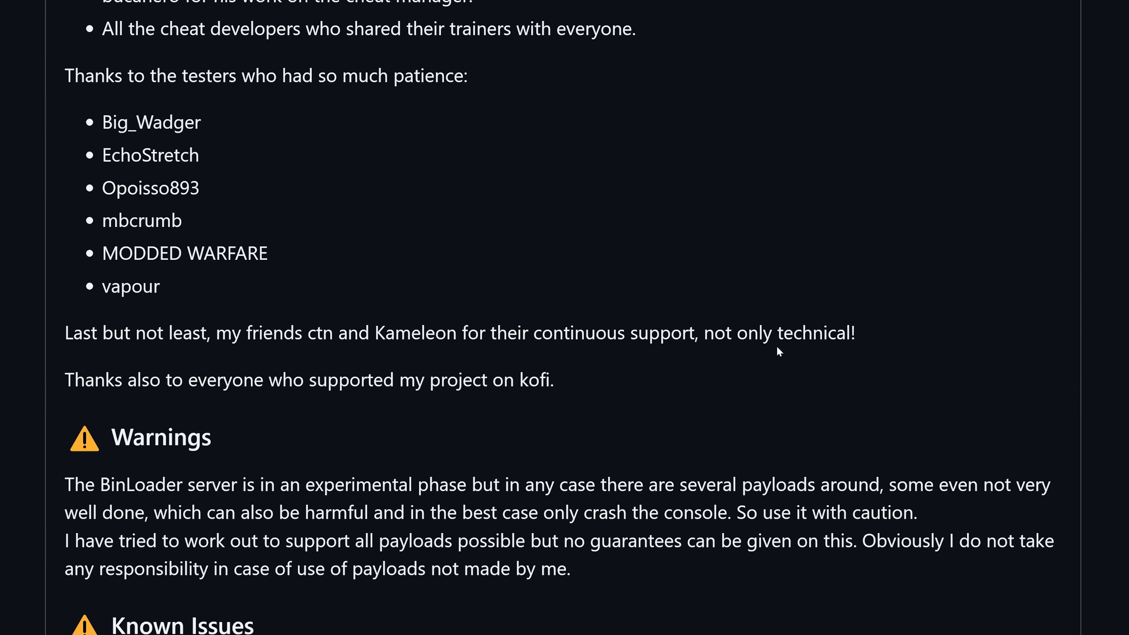
scroll("down", 3)
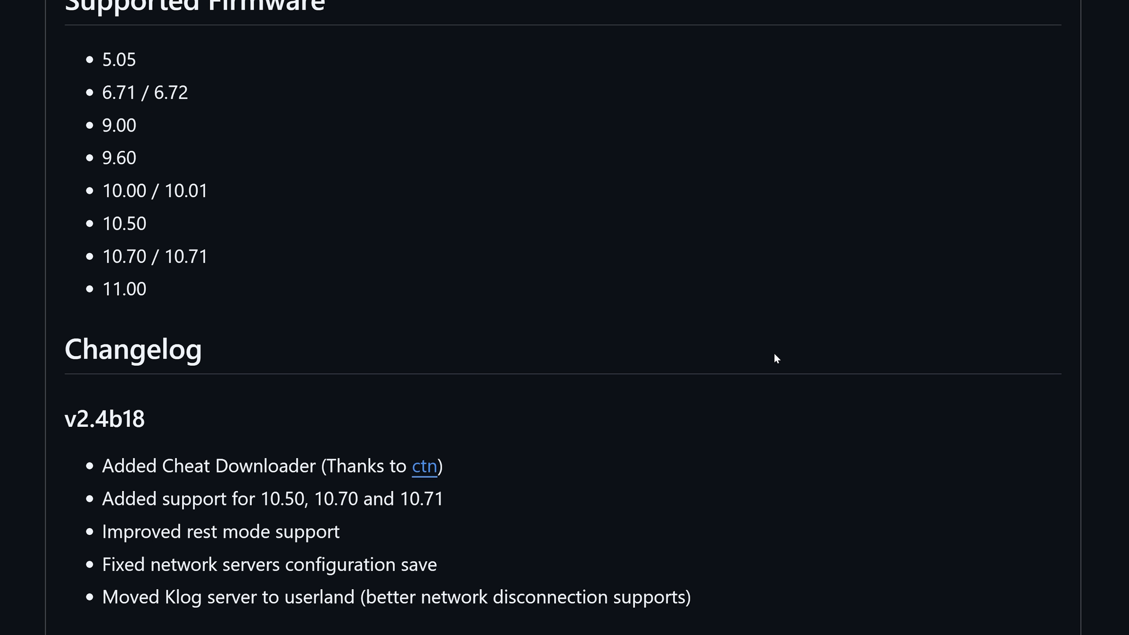
mouse_move(358, 288)
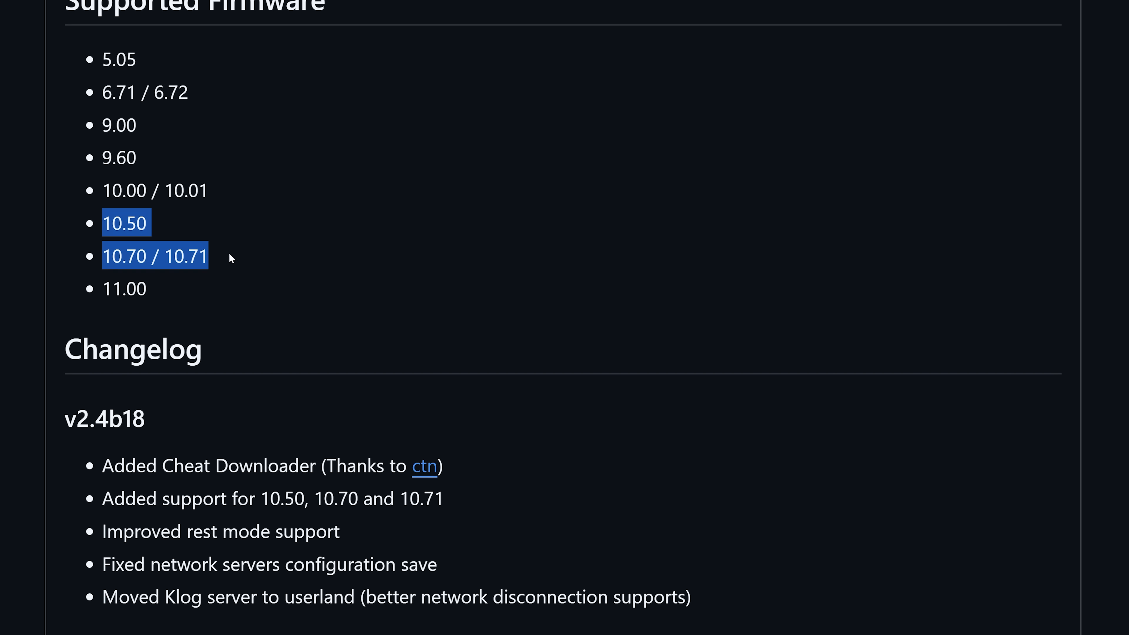
mouse_move(233, 239)
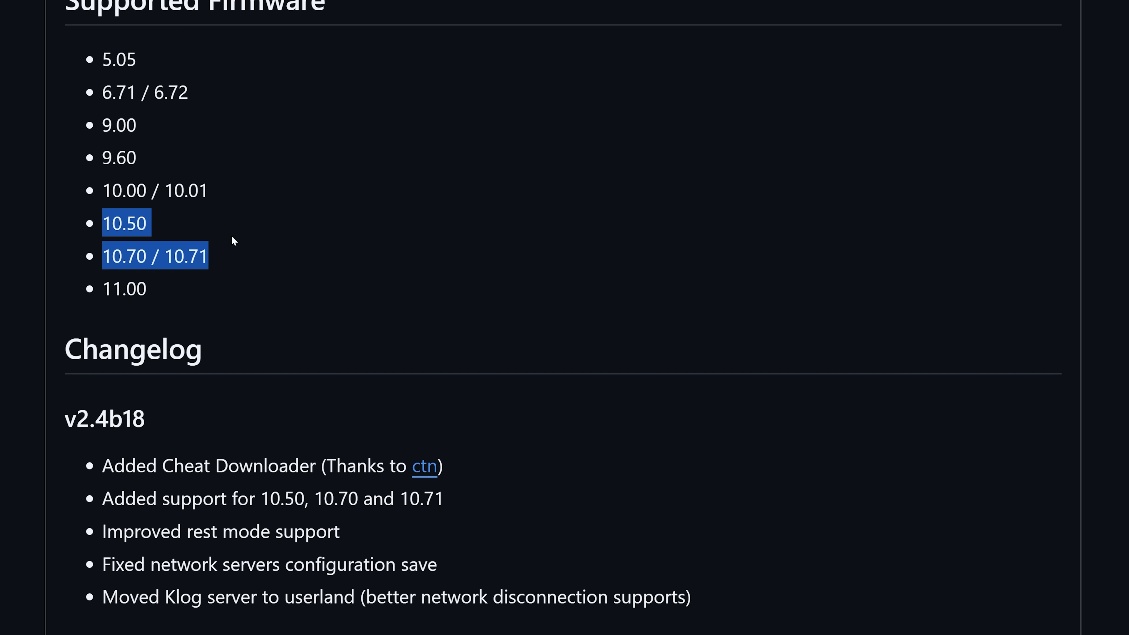
mouse_move(228, 241)
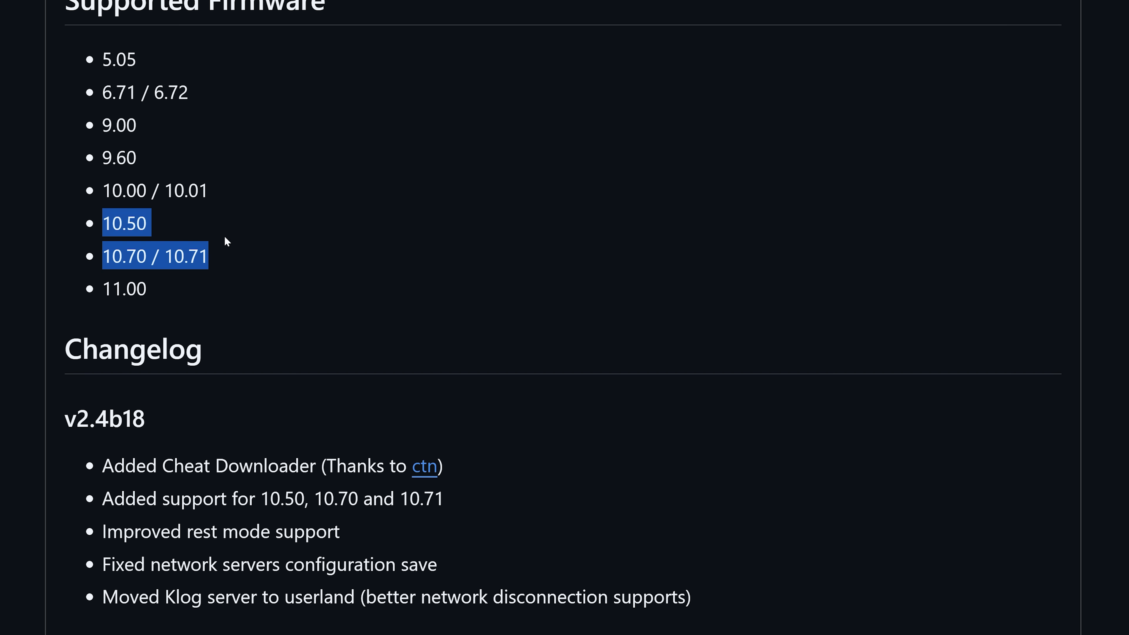
mouse_move(221, 240)
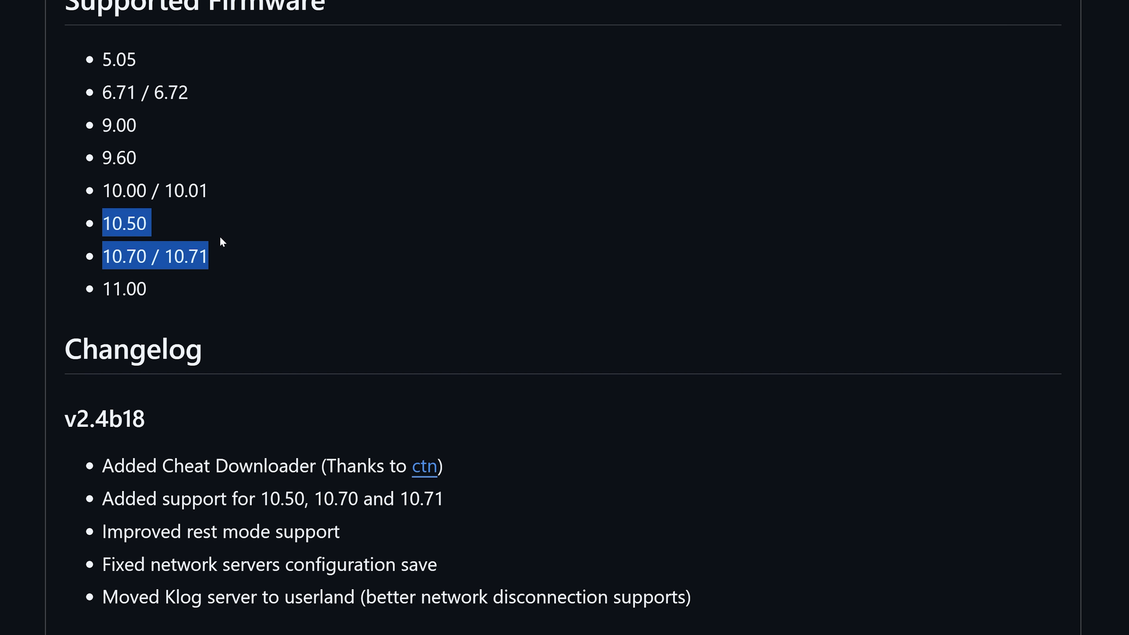
mouse_move(208, 246)
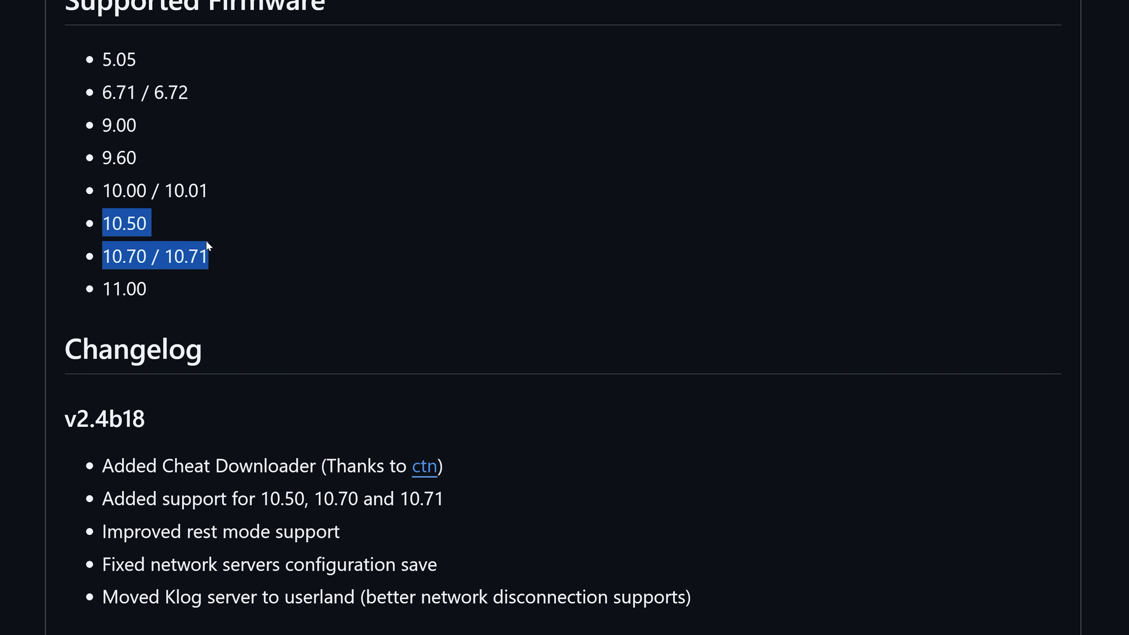
mouse_move(241, 265)
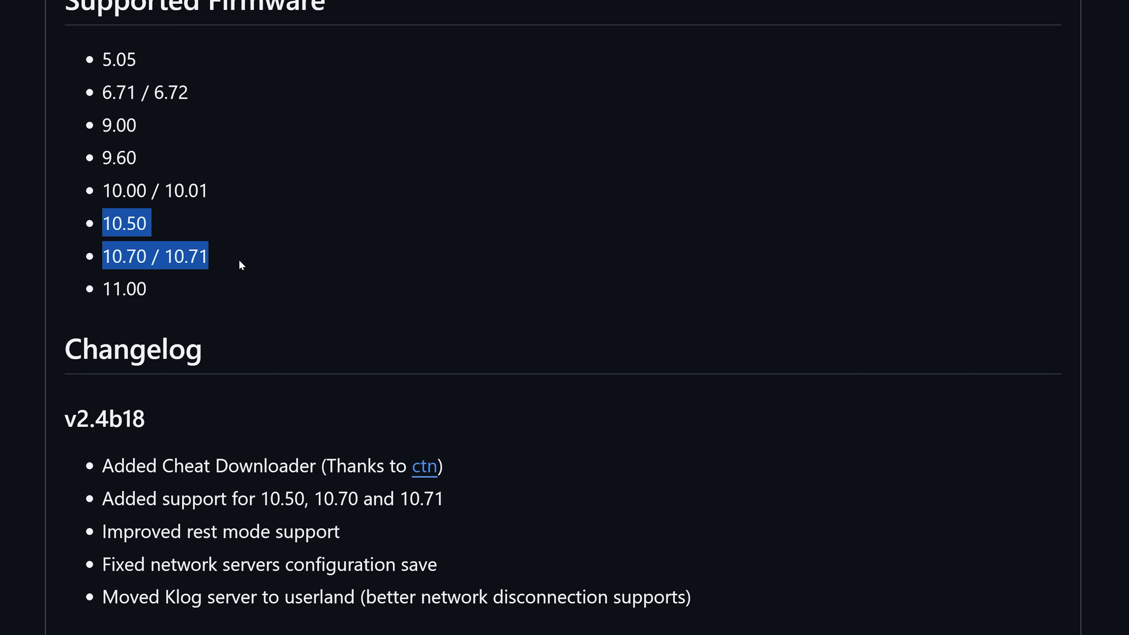
mouse_move(221, 259)
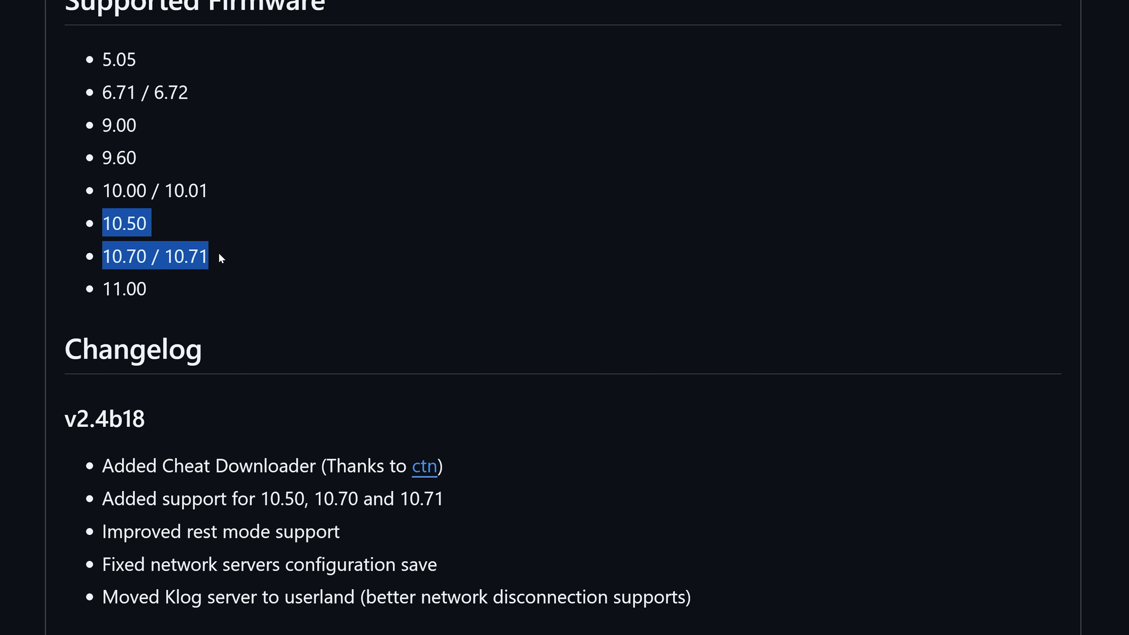
Show the 'Improved rest mode support' line, then the Cheat menu and Plugin SDK credits.
scroll("down", 3)
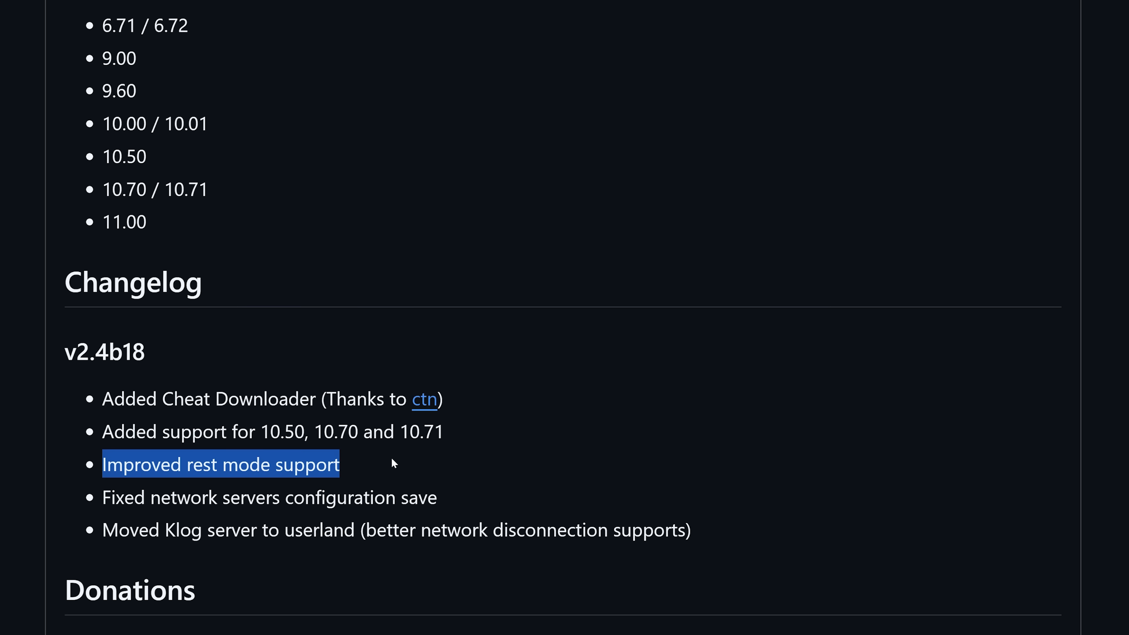
mouse_move(392, 455)
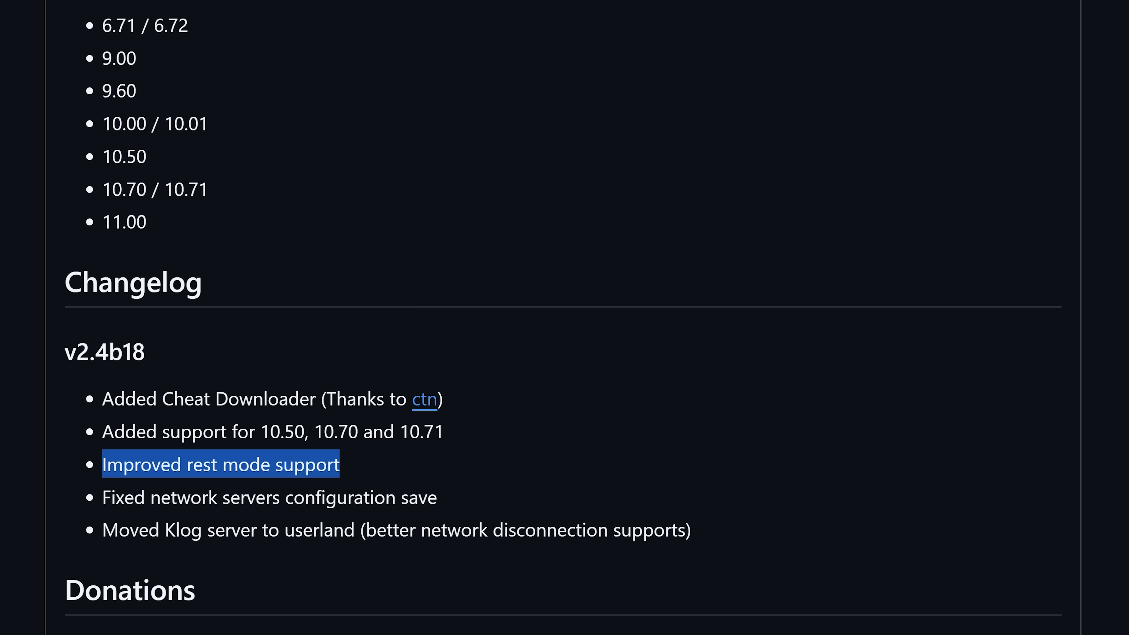
mouse_move(450, 360)
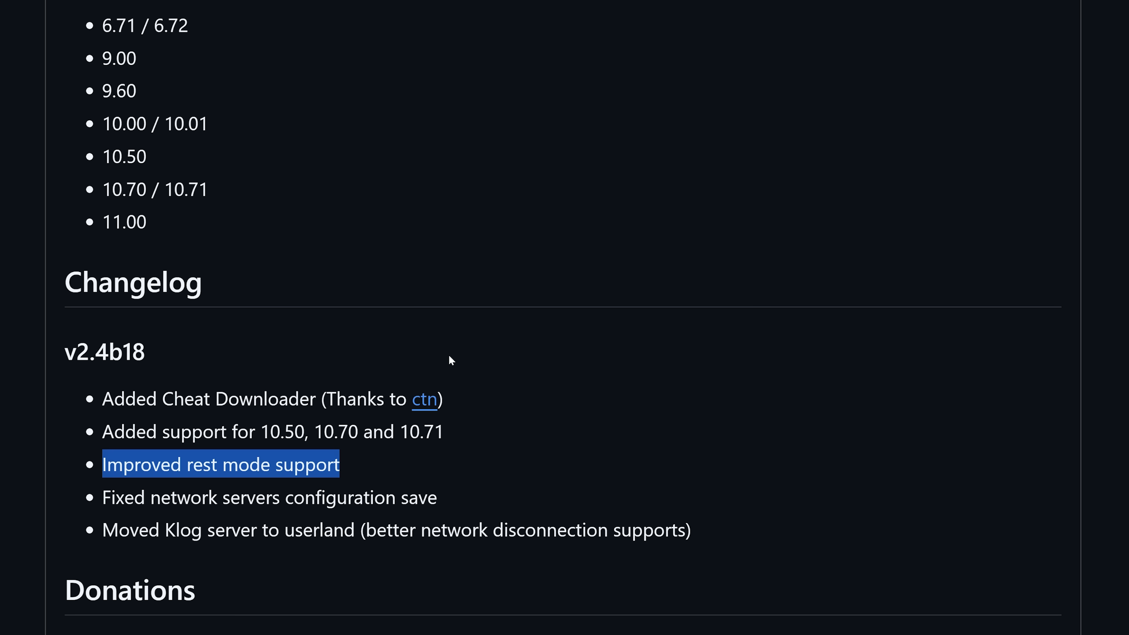
scroll("up", 3)
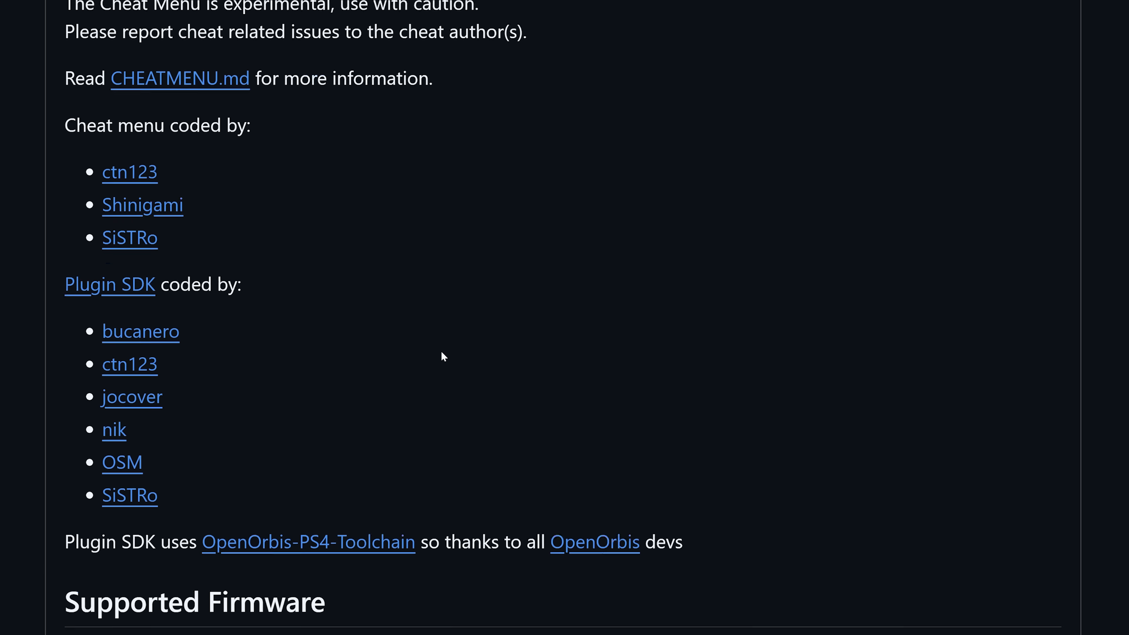
scroll("up", 3)
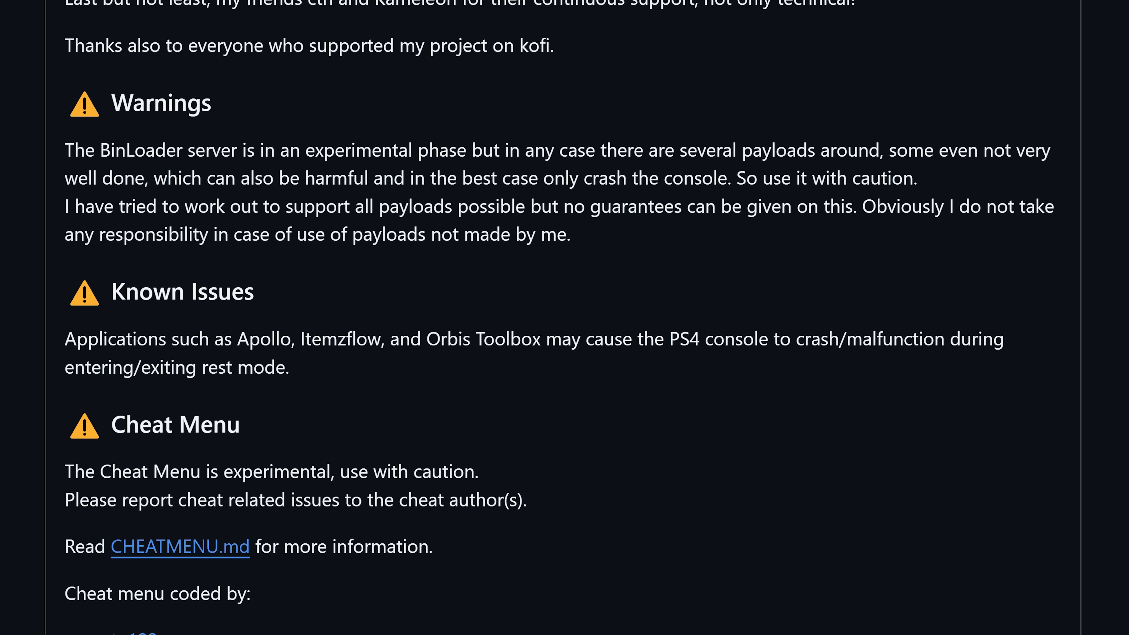
mouse_move(495, 365)
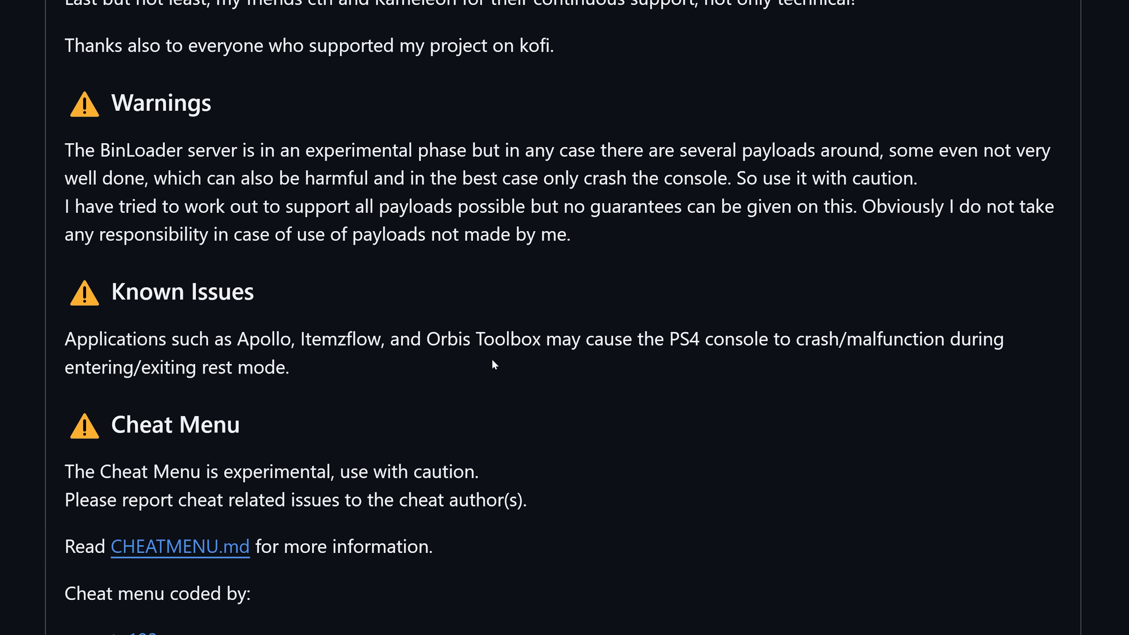
mouse_move(812, 361)
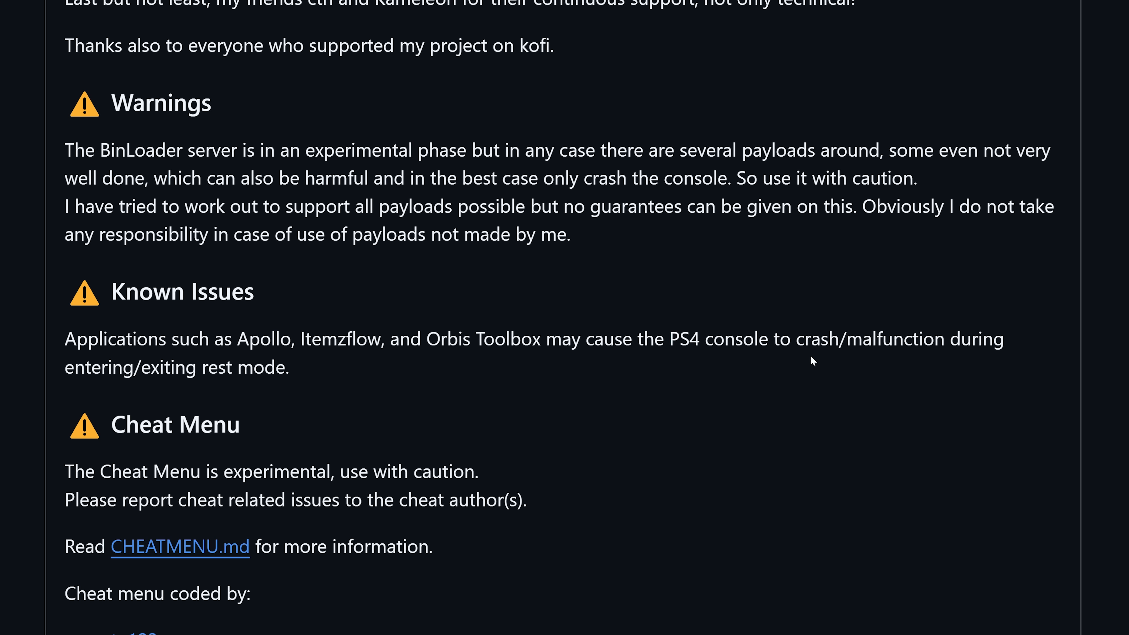
mouse_move(80, 386)
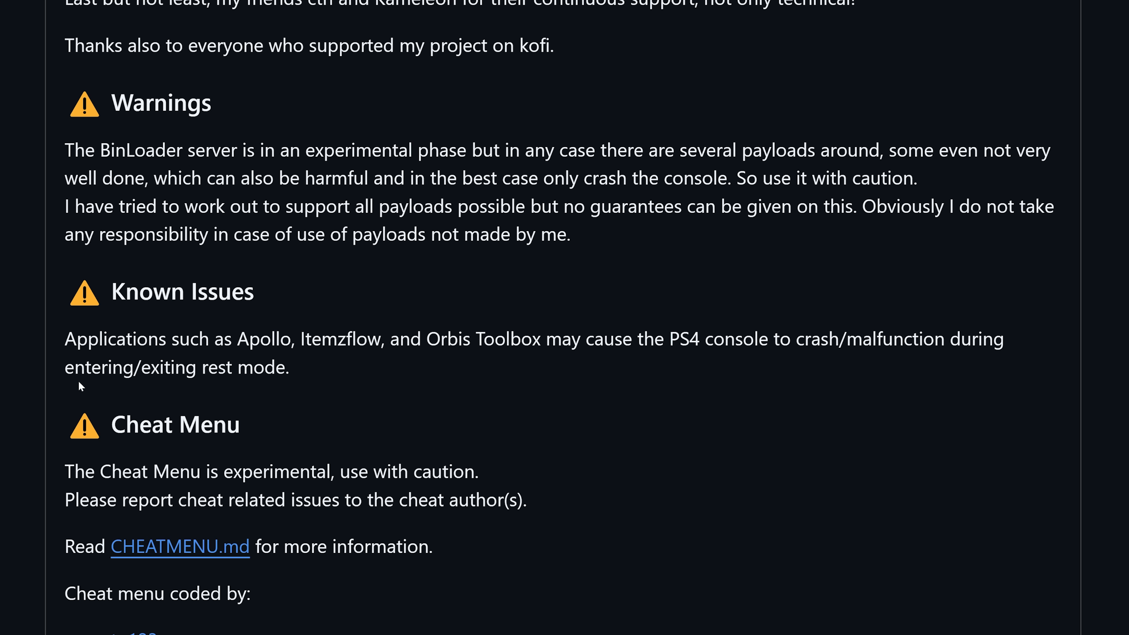
mouse_move(346, 397)
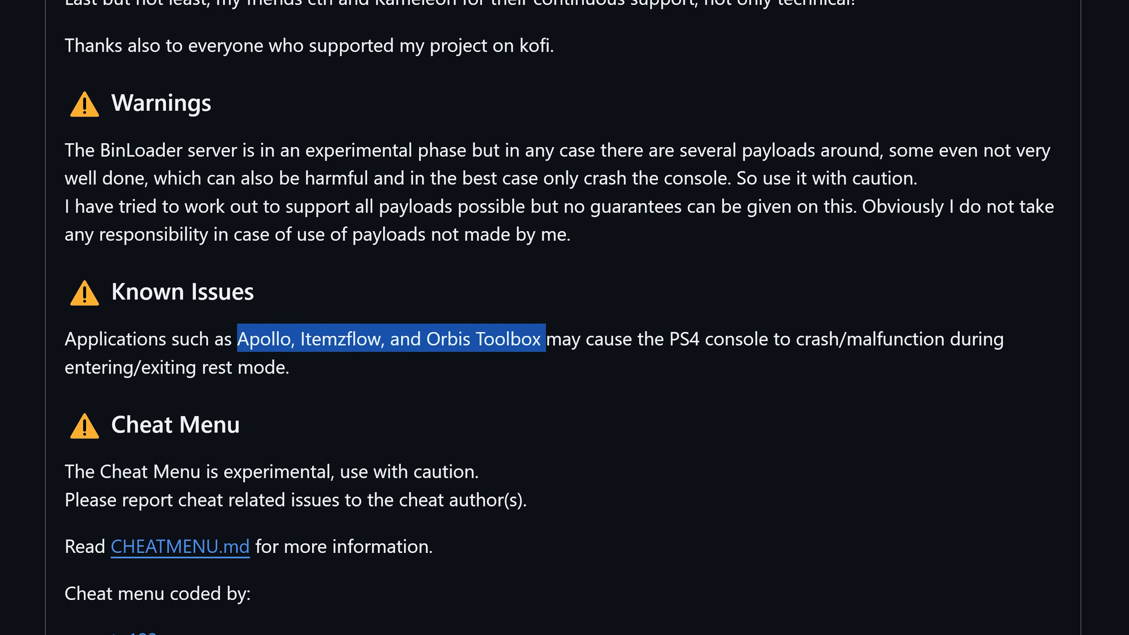
mouse_move(367, 365)
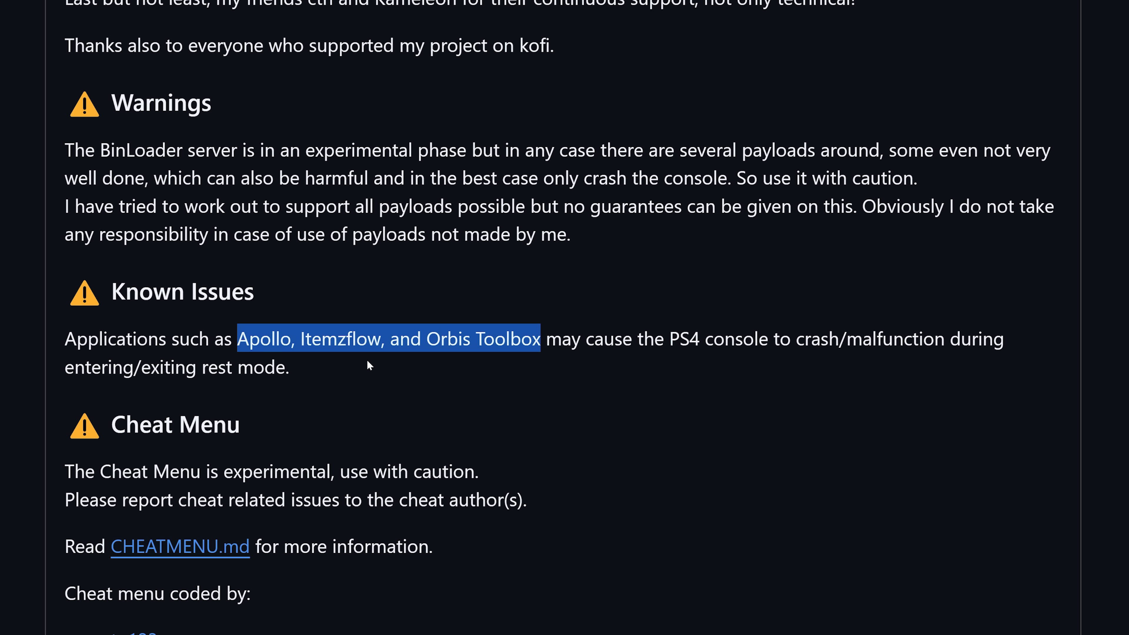
mouse_move(343, 376)
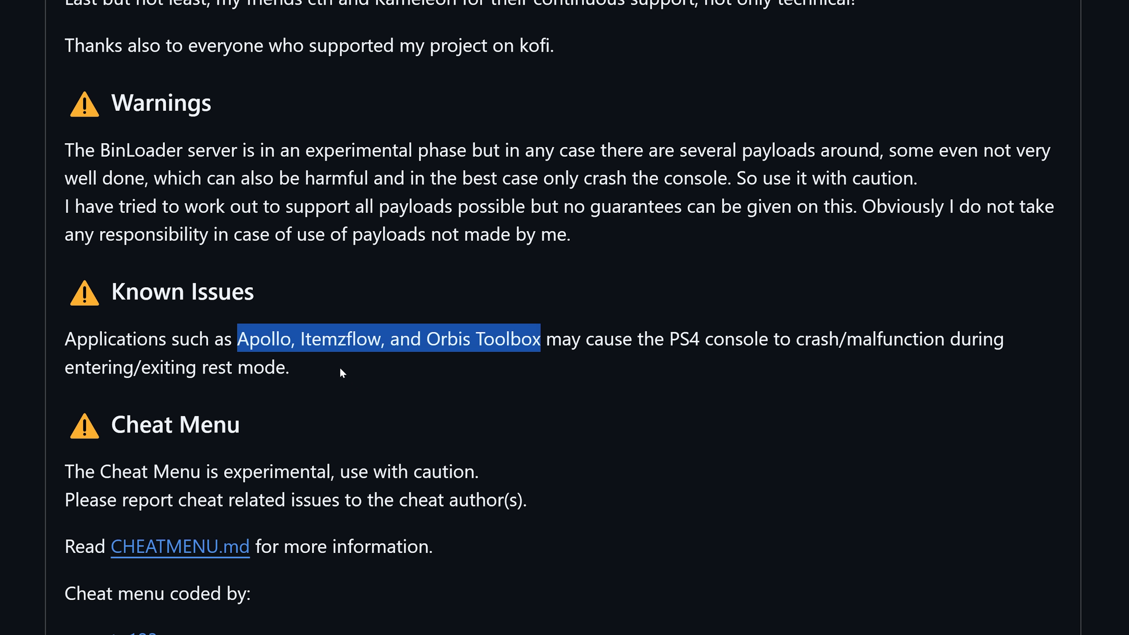
mouse_move(420, 366)
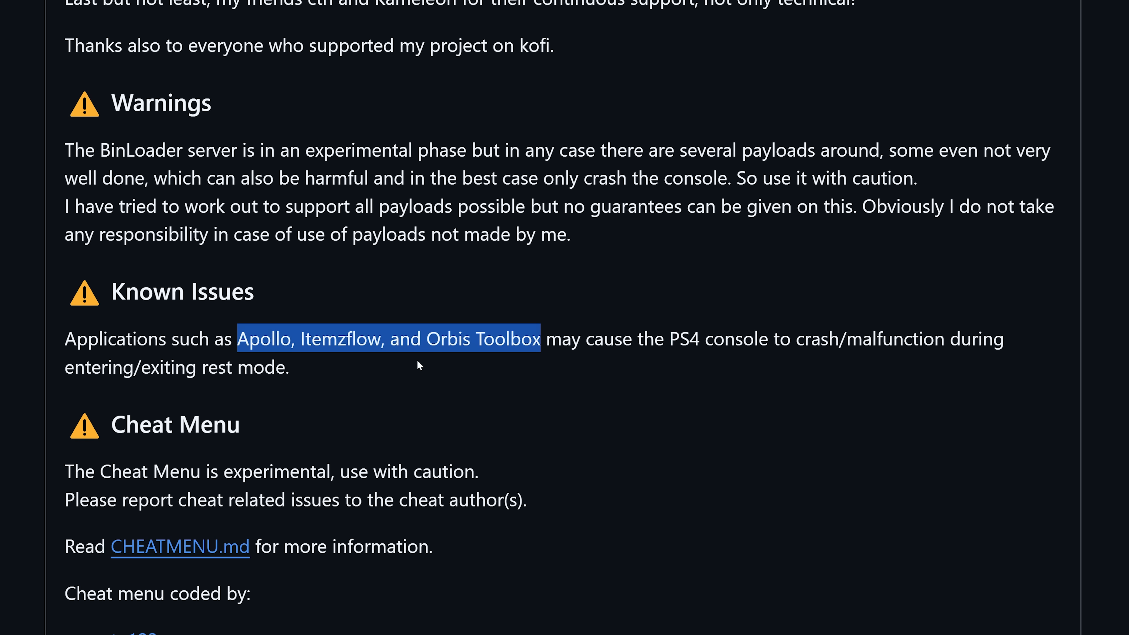
scroll("down", 3)
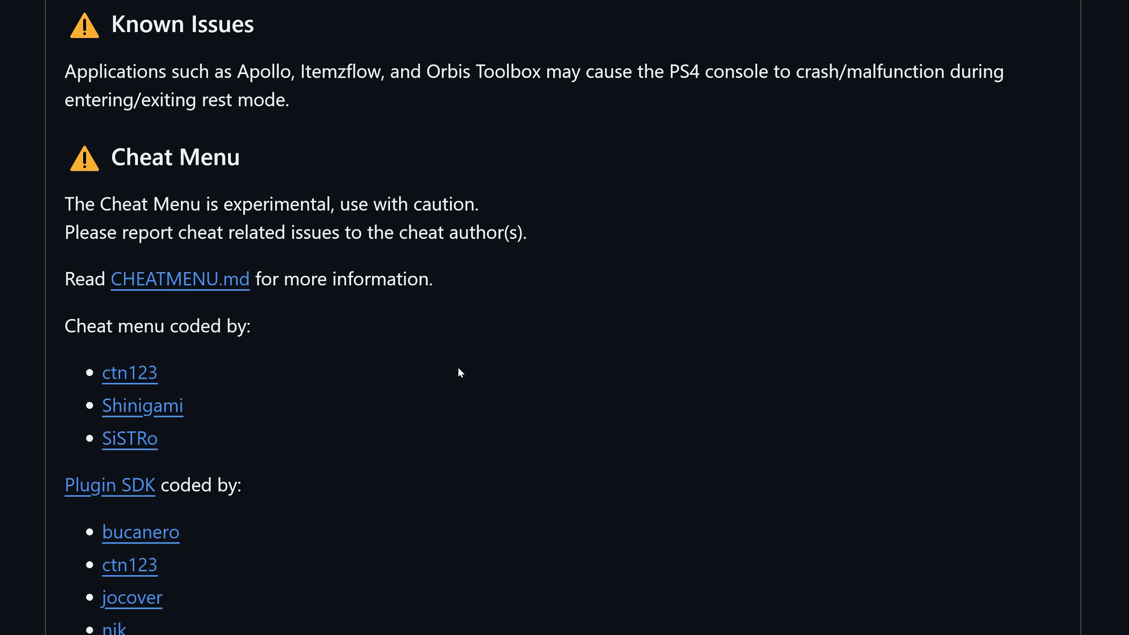
scroll("down", 3)
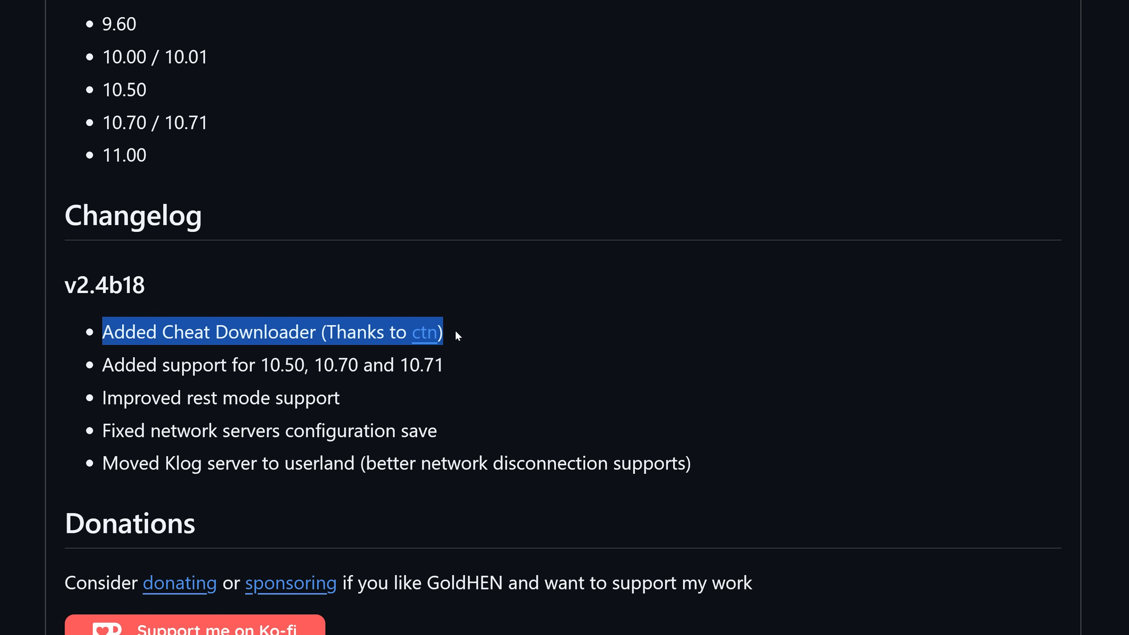
scroll("up", 3)
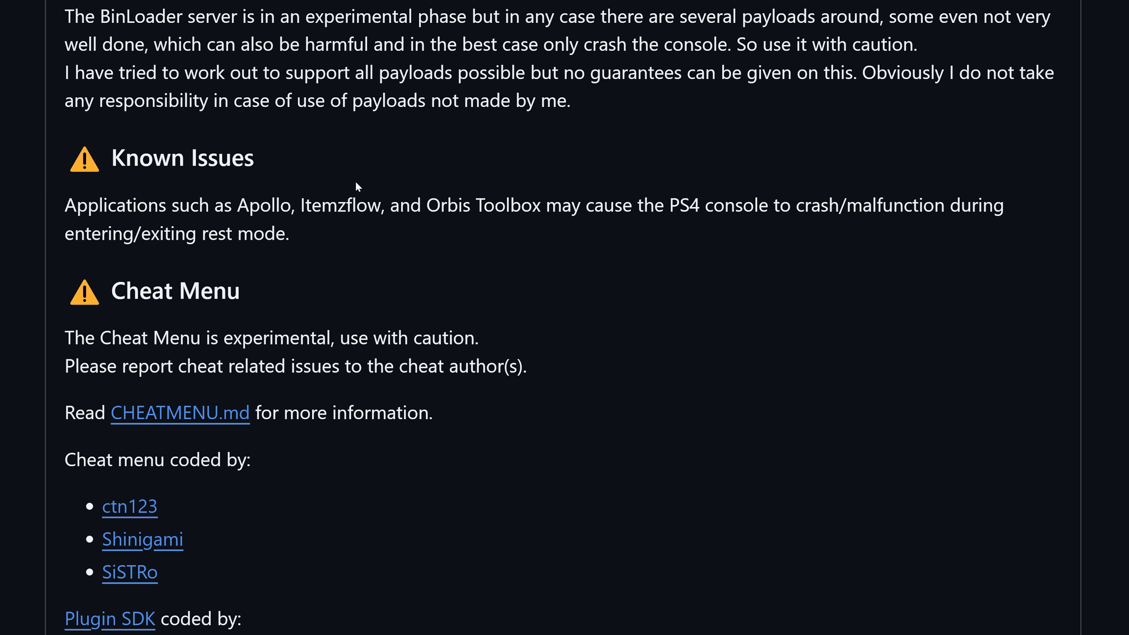
mouse_move(561, 225)
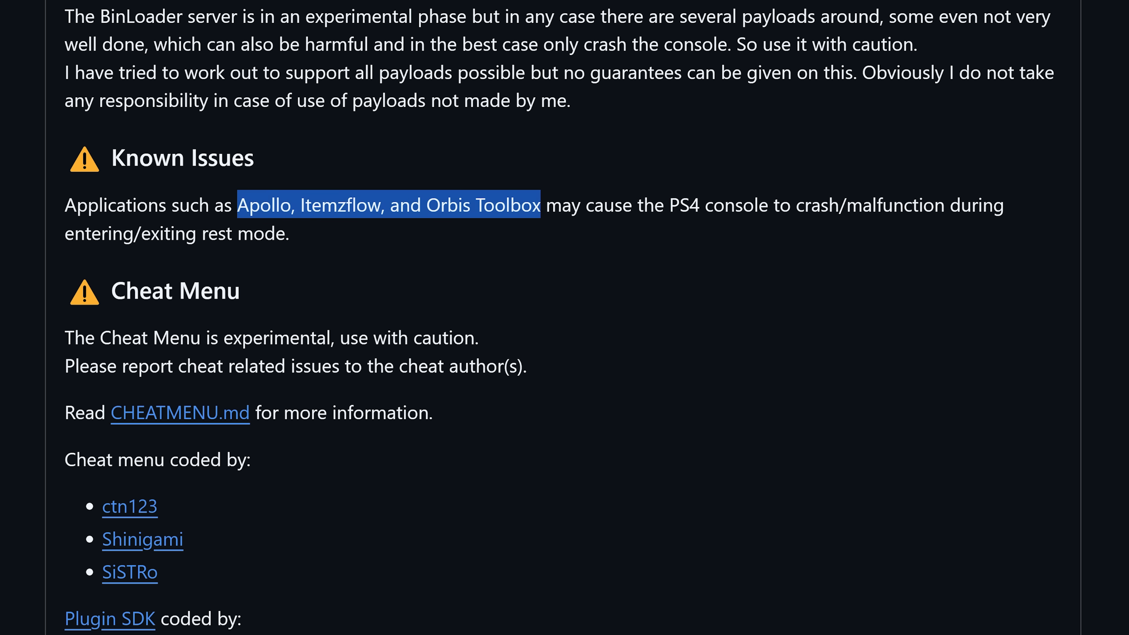
scroll("down", 3)
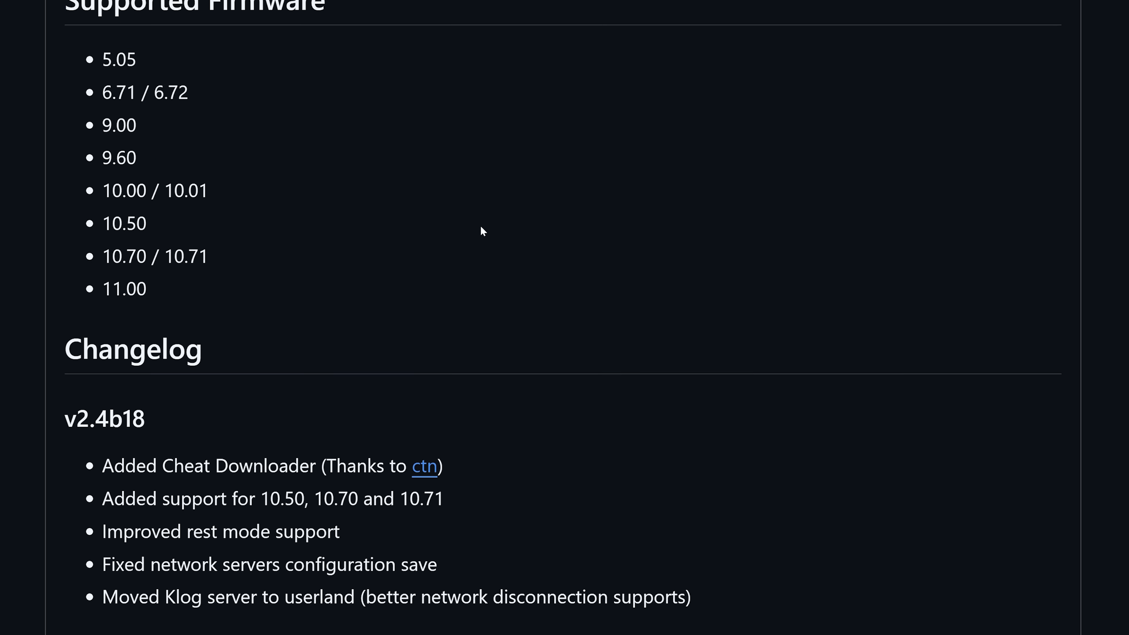
scroll("down", 3)
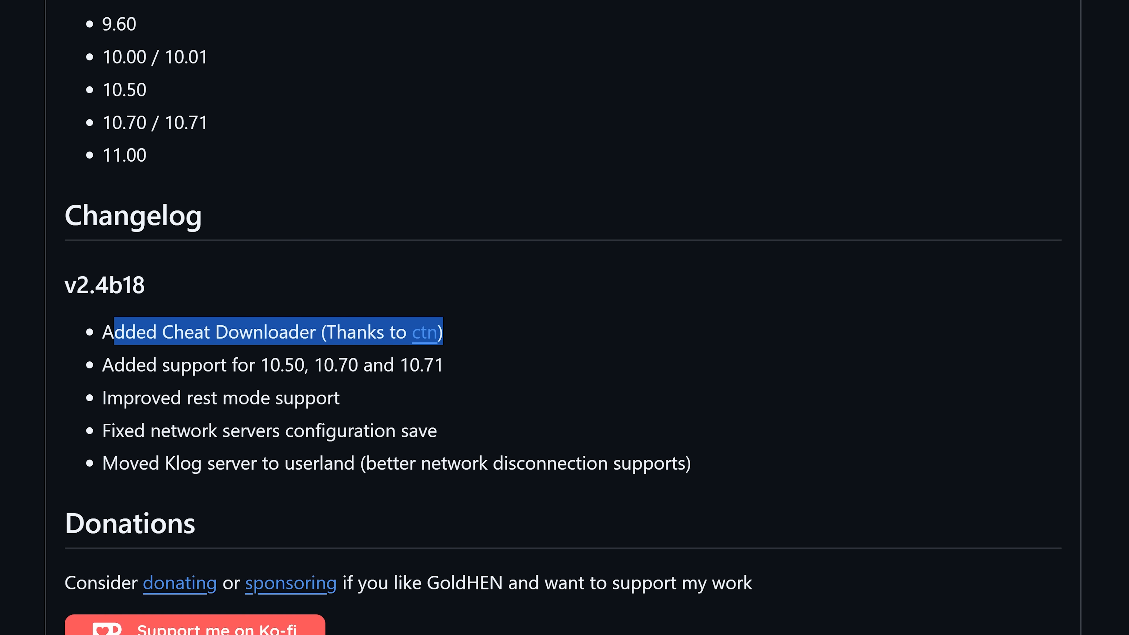
mouse_move(262, 314)
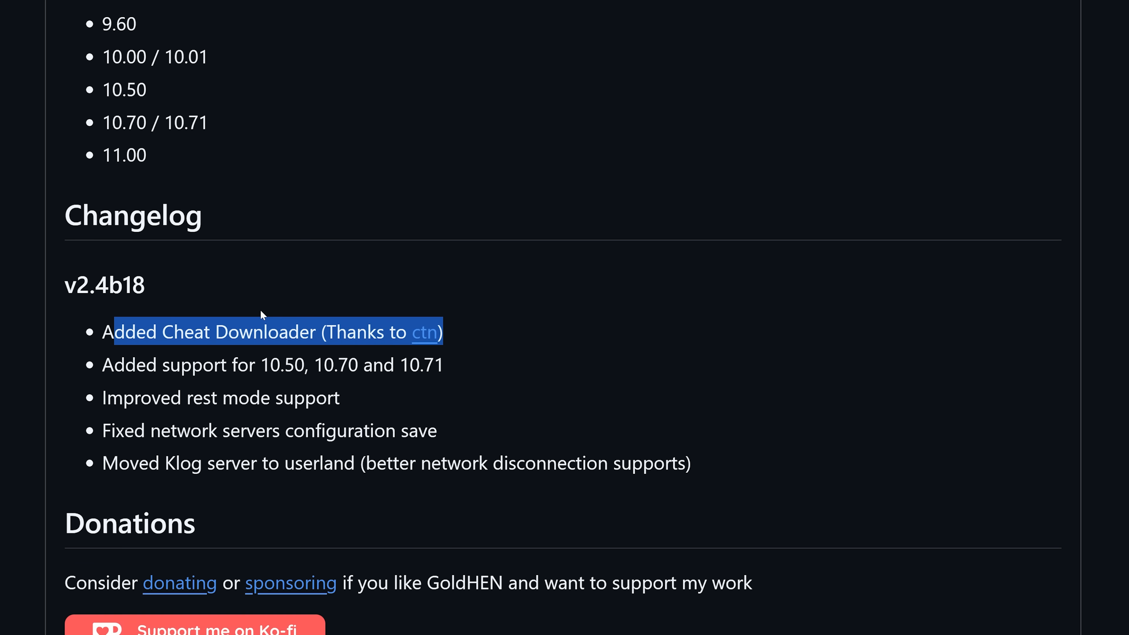
left_click(108, 331)
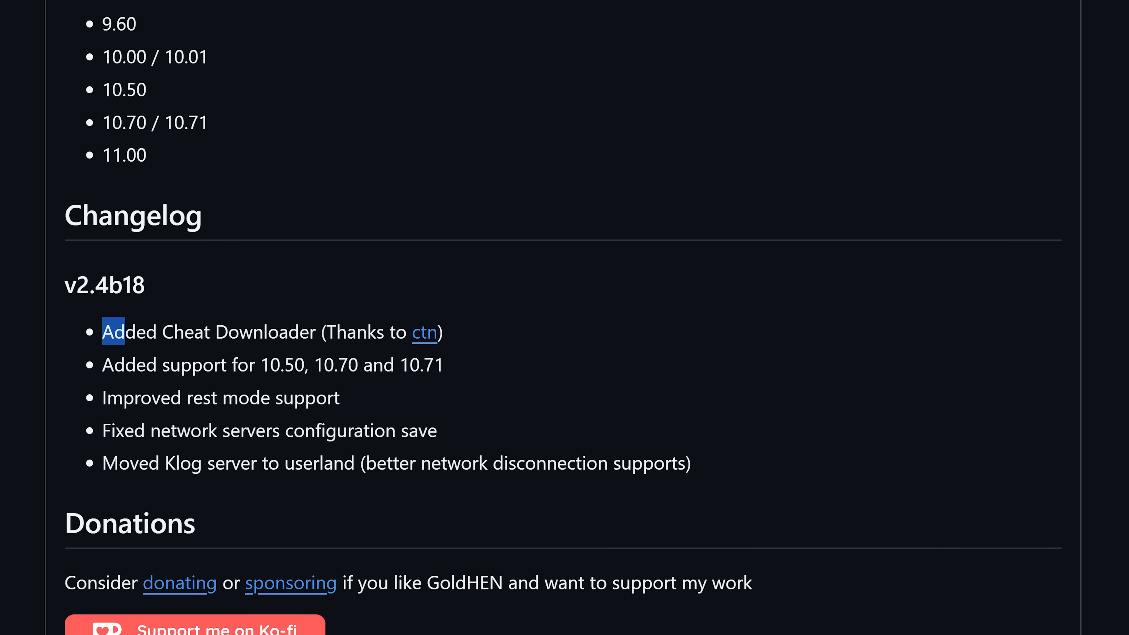
scroll("up", 3)
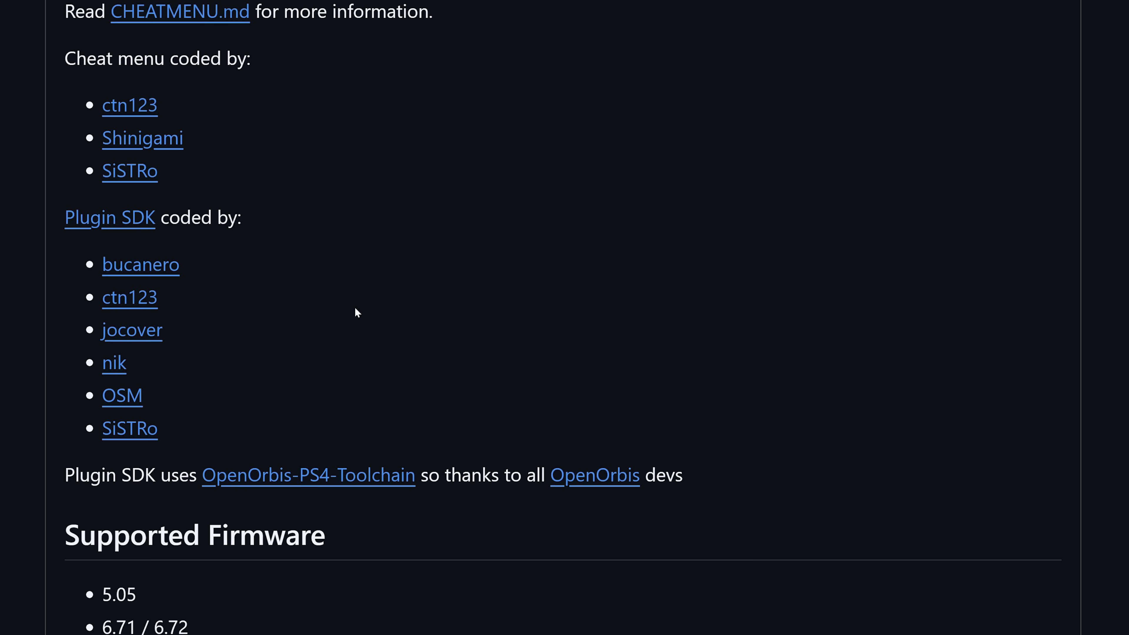
scroll("up", 3)
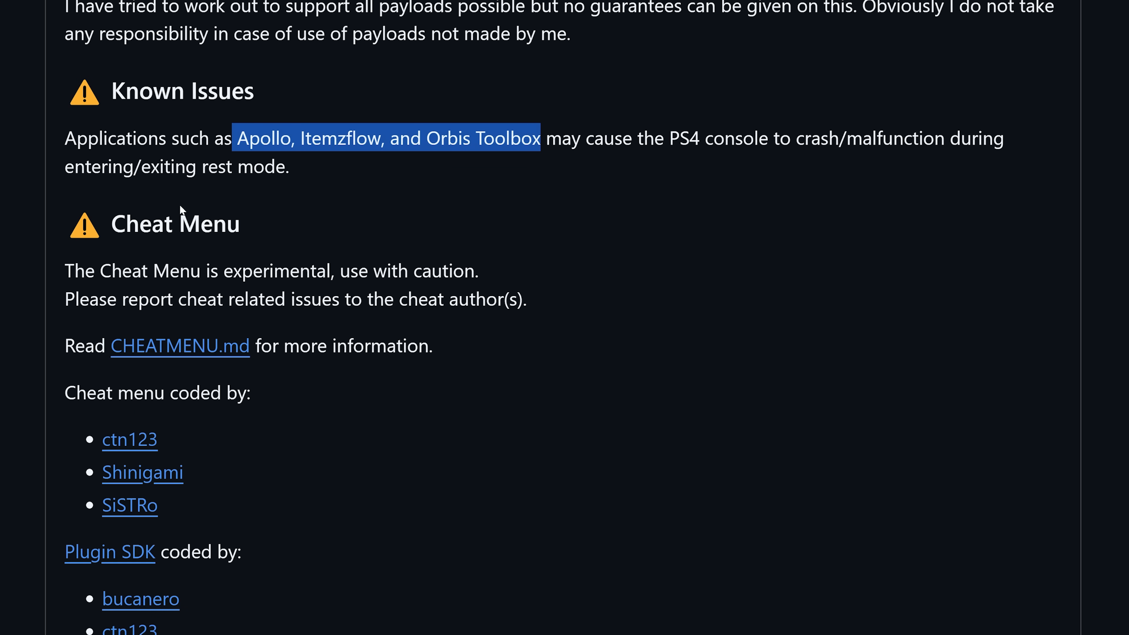
scroll("down", 3)
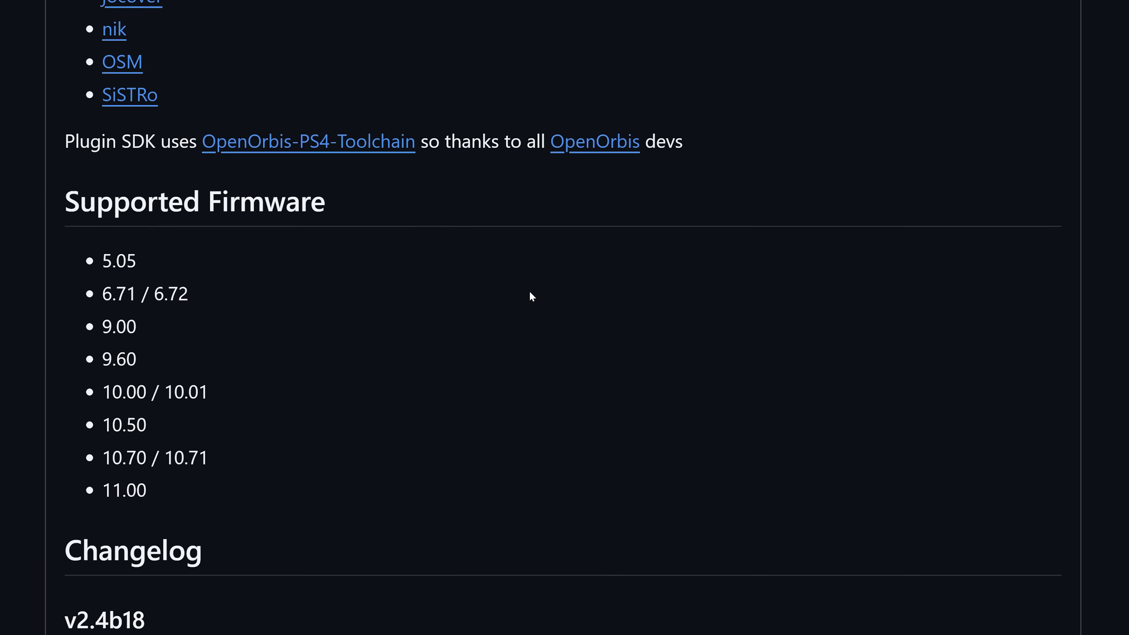
scroll("down", 3)
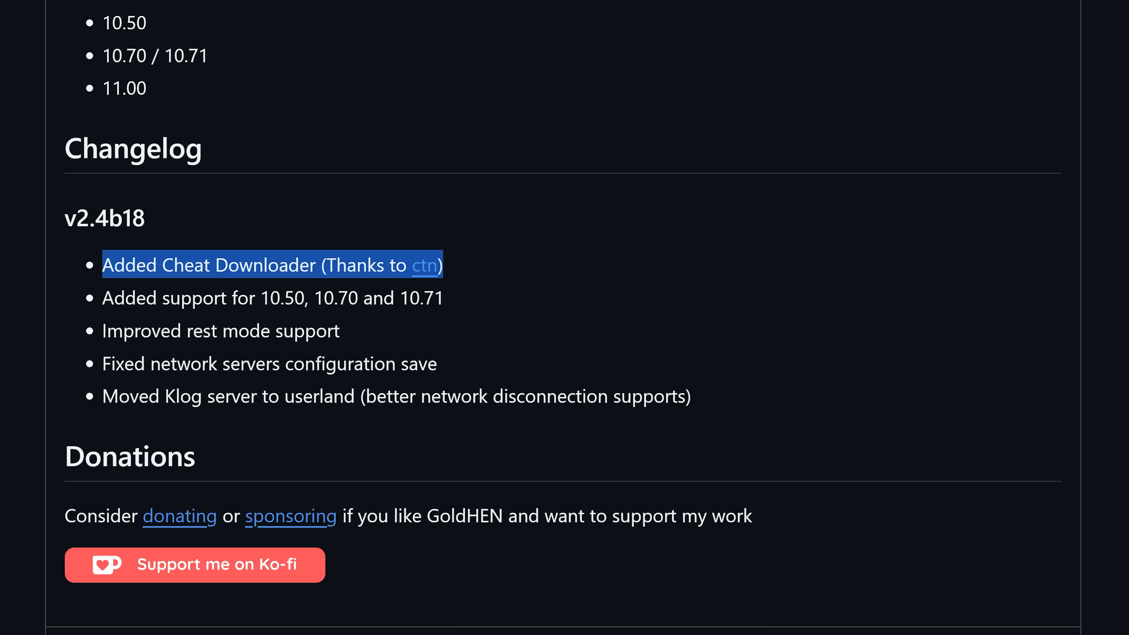
mouse_move(118, 350)
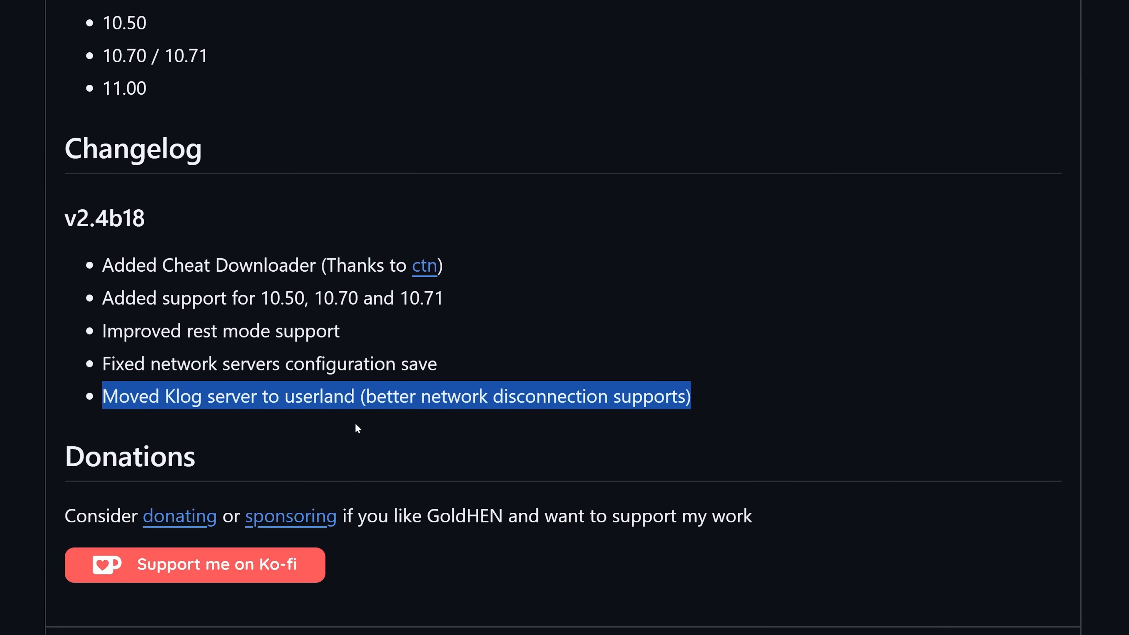
mouse_move(551, 414)
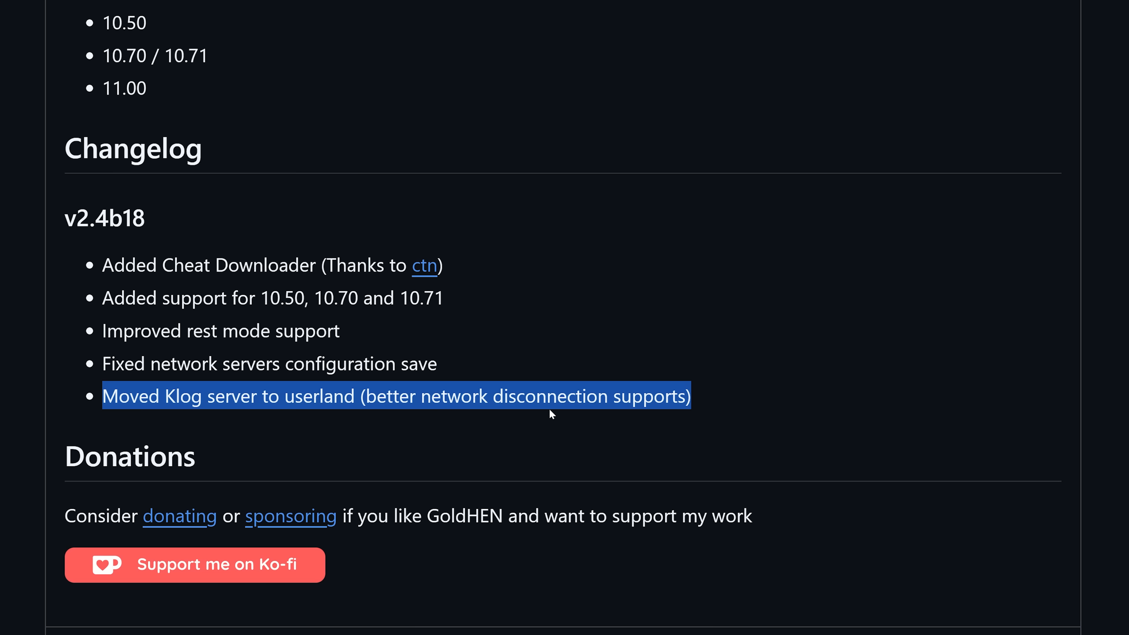
mouse_move(777, 370)
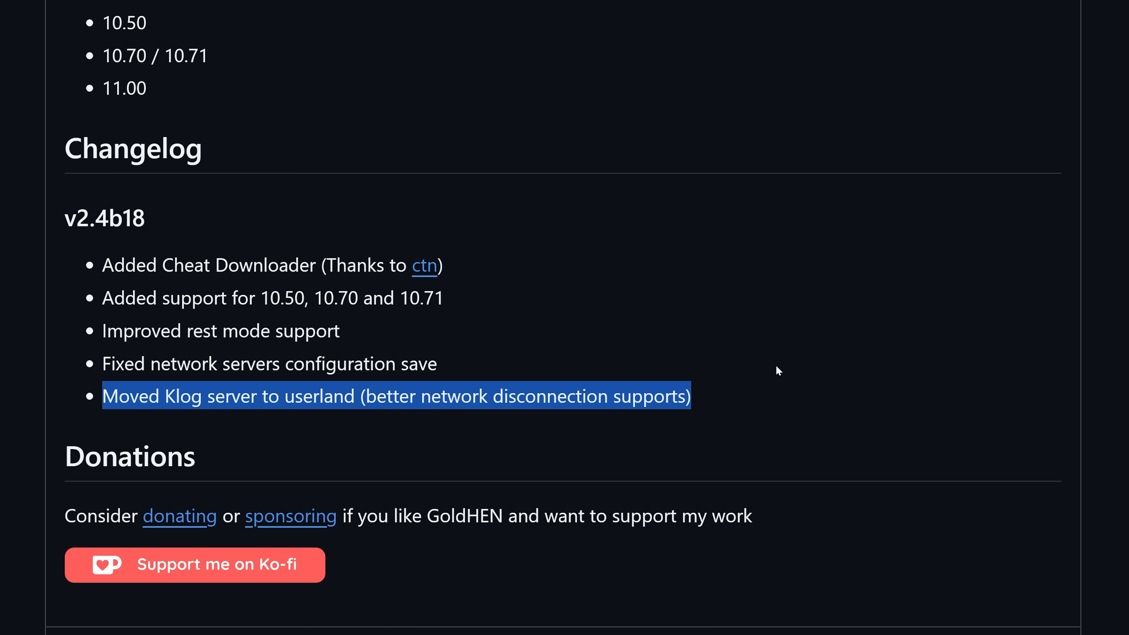
mouse_move(160, 432)
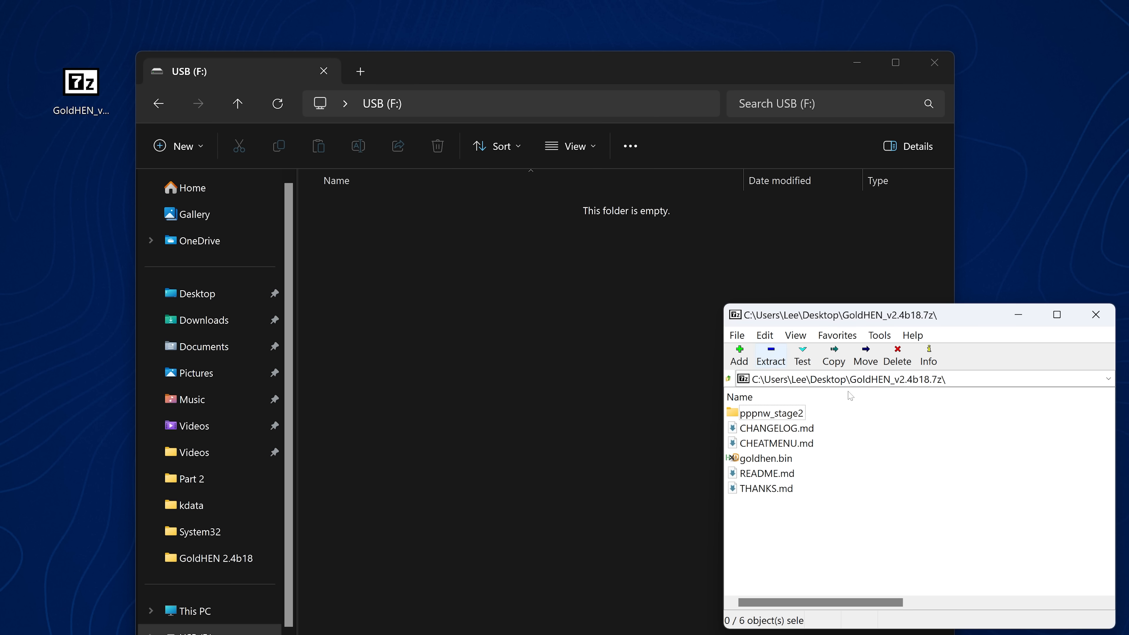
Extract goldhen.bin to the root of USB (F:) and close the 7-Zip archive.
left_click(764, 458)
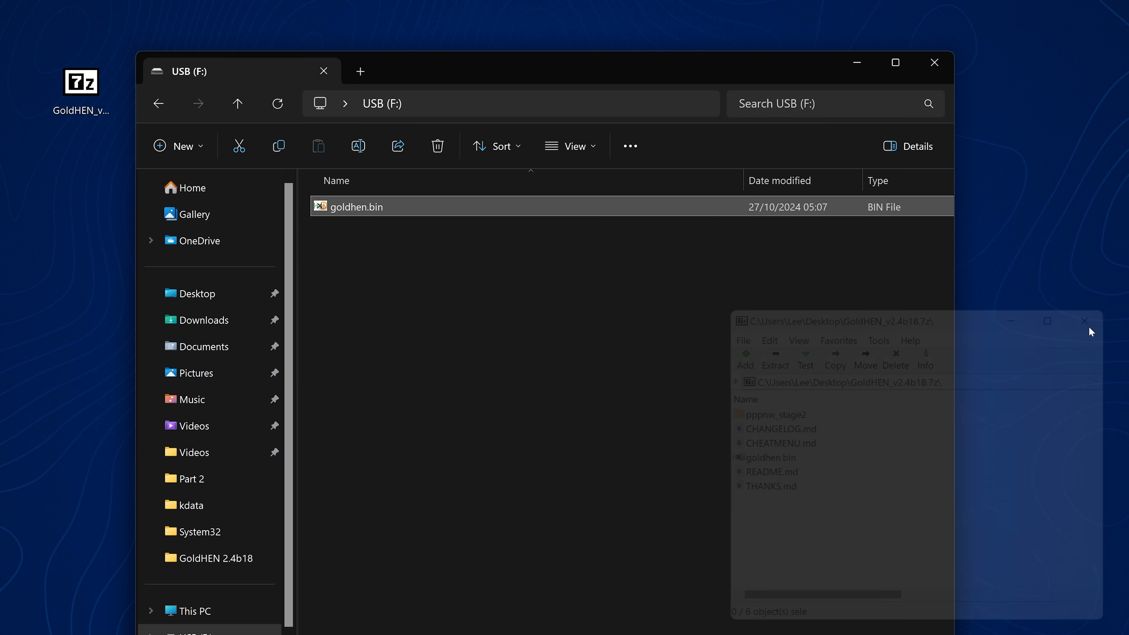
left_click(1084, 321)
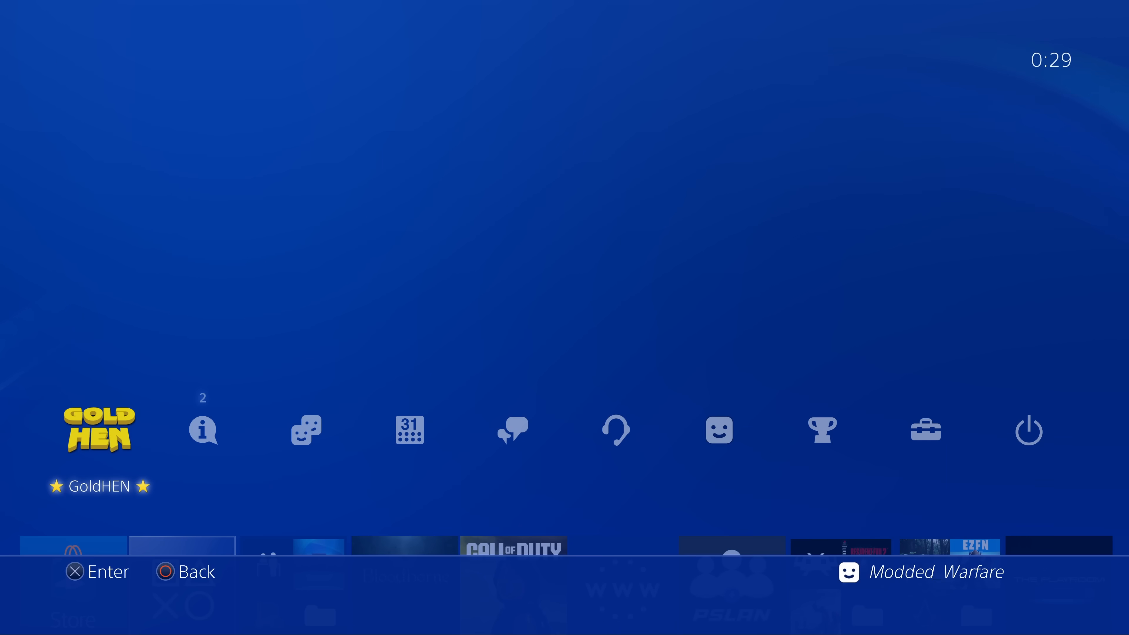
Select the GoldHEN icon and go into its Settings toward Cheat Settings.
left_click(99, 429)
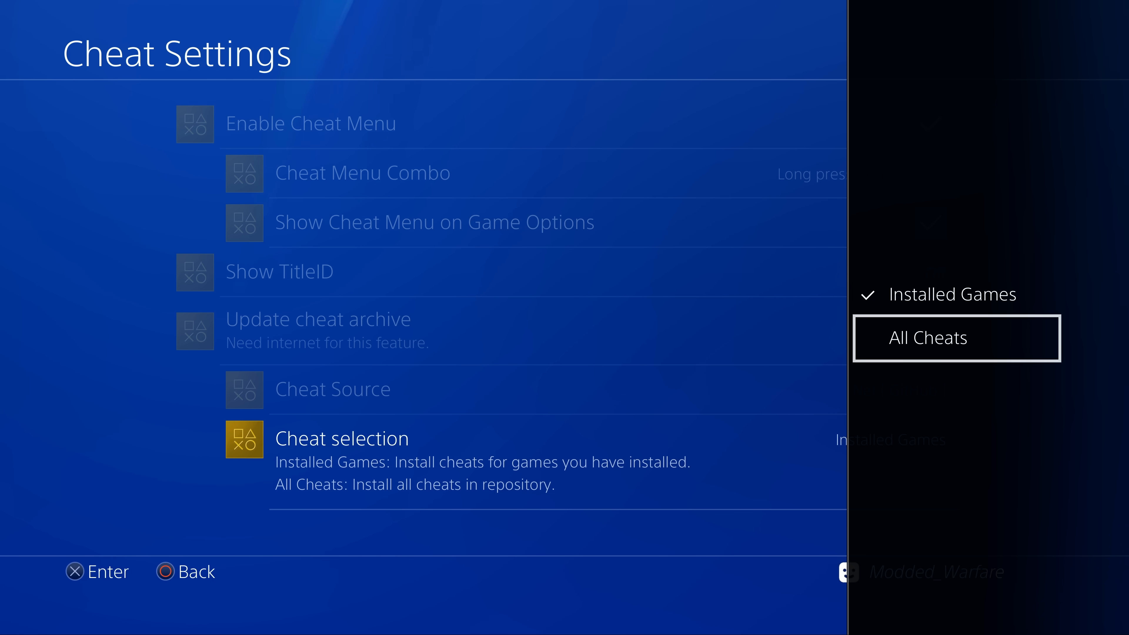
Keep Cheat selection on Installed Games and back out of the cheat settings.
left_click(926, 337)
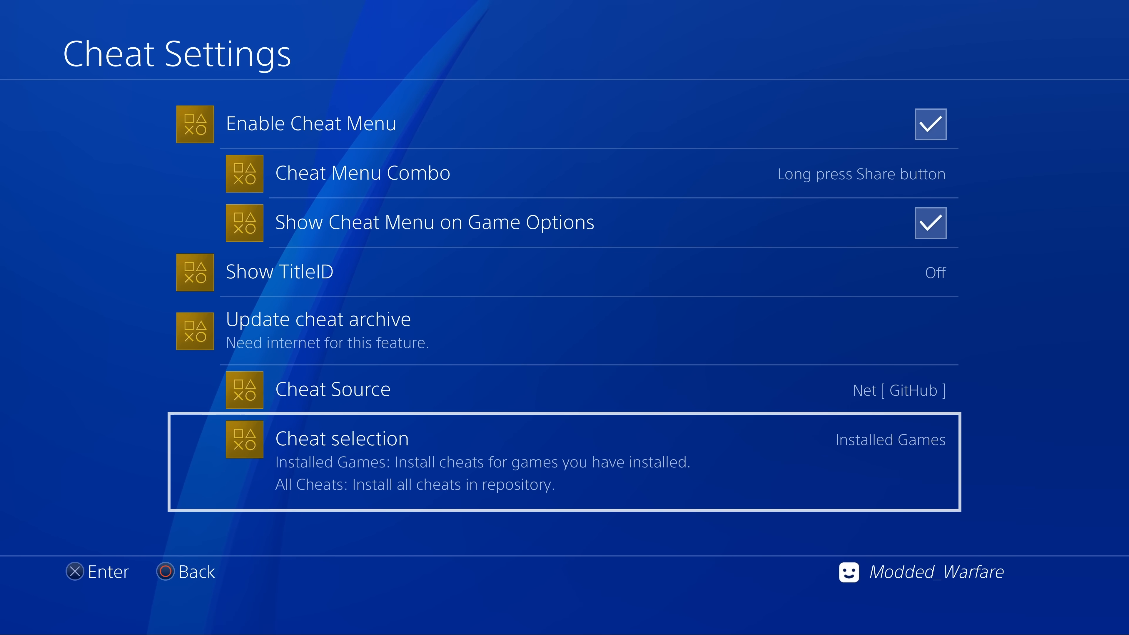
key("Up")
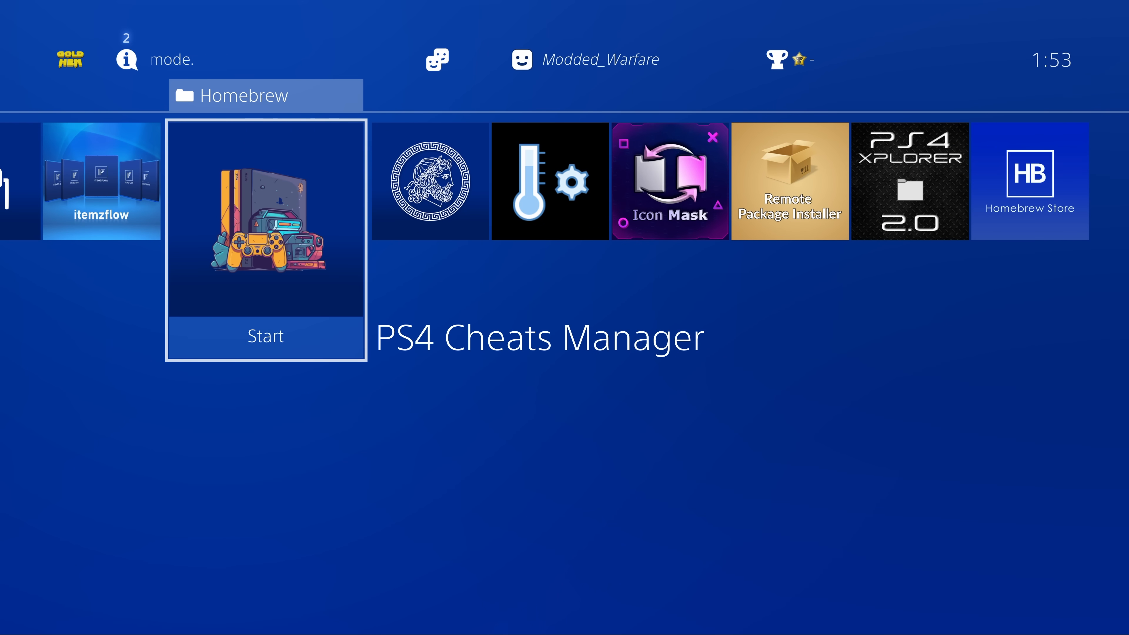
Launch PS4 Cheats Manager from the Homebrew folder and enter its Update menu.
left_click(266, 221)
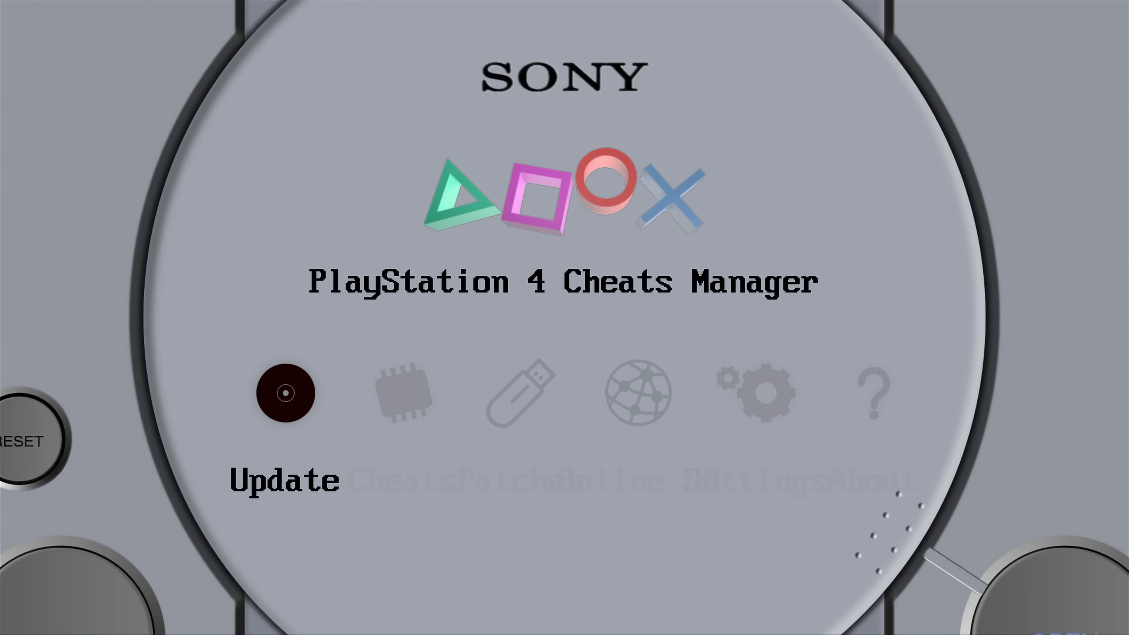
left_click(285, 392)
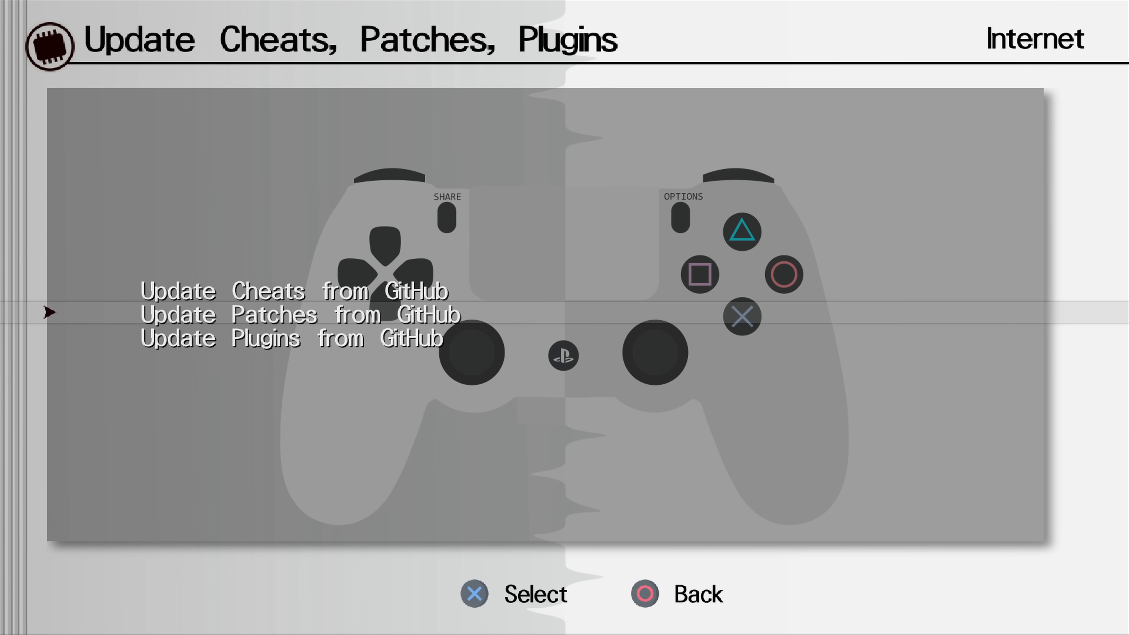
Choose Update Cheats from GitHub in the Update menu.
scroll("down", 3)
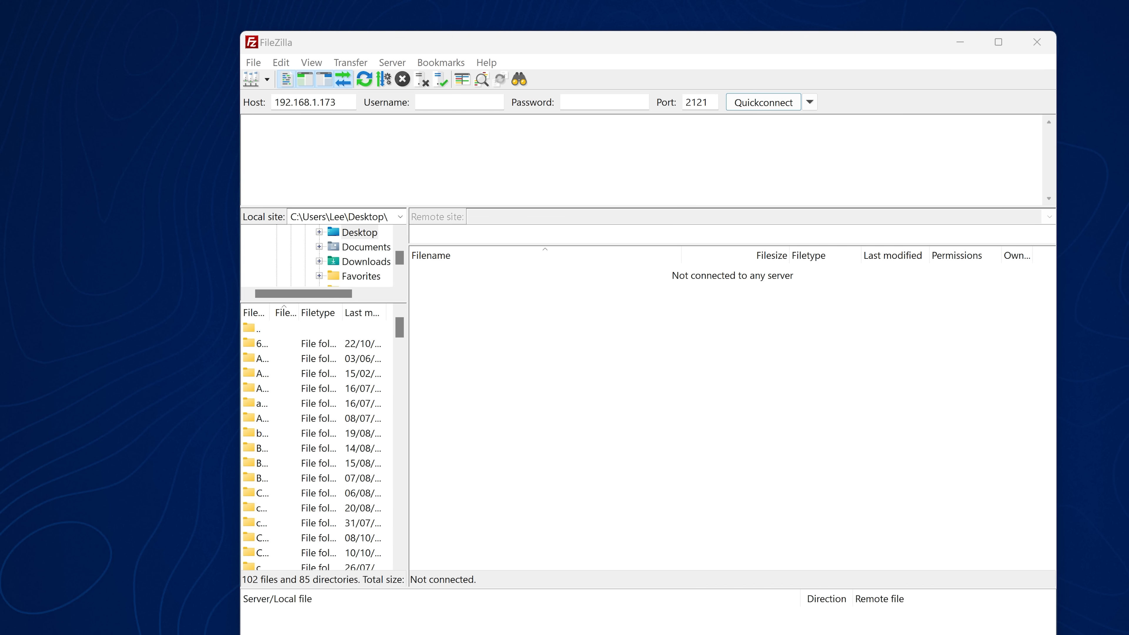
Quickconnect to the PS4 and browse into /data/GoldHEN/UPDATE.
left_click(763, 102)
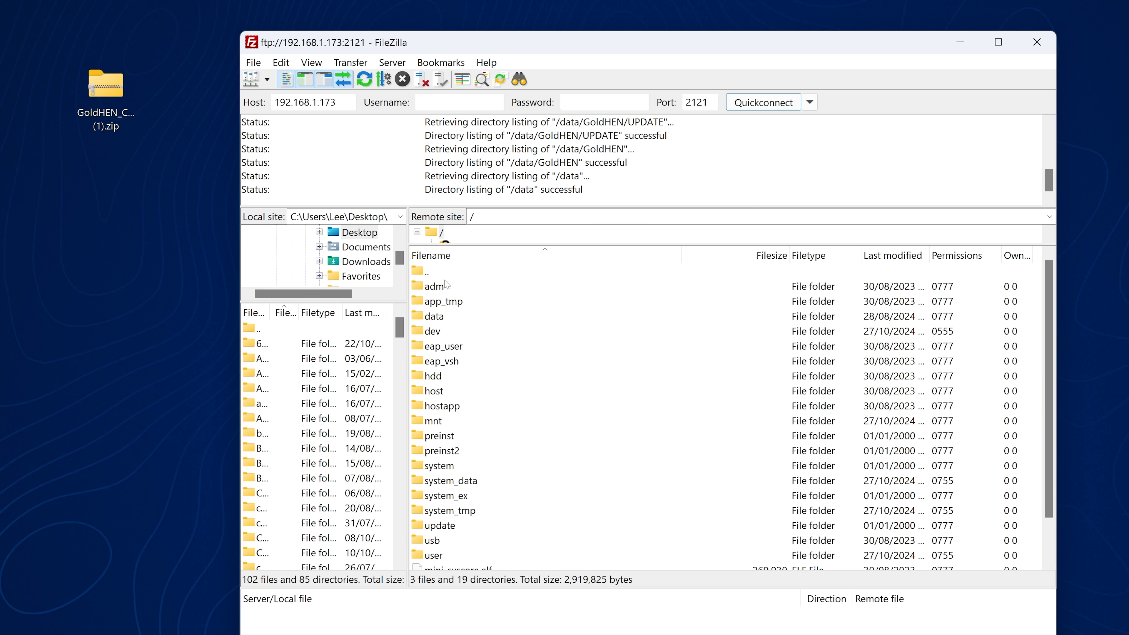
left_click(434, 316)
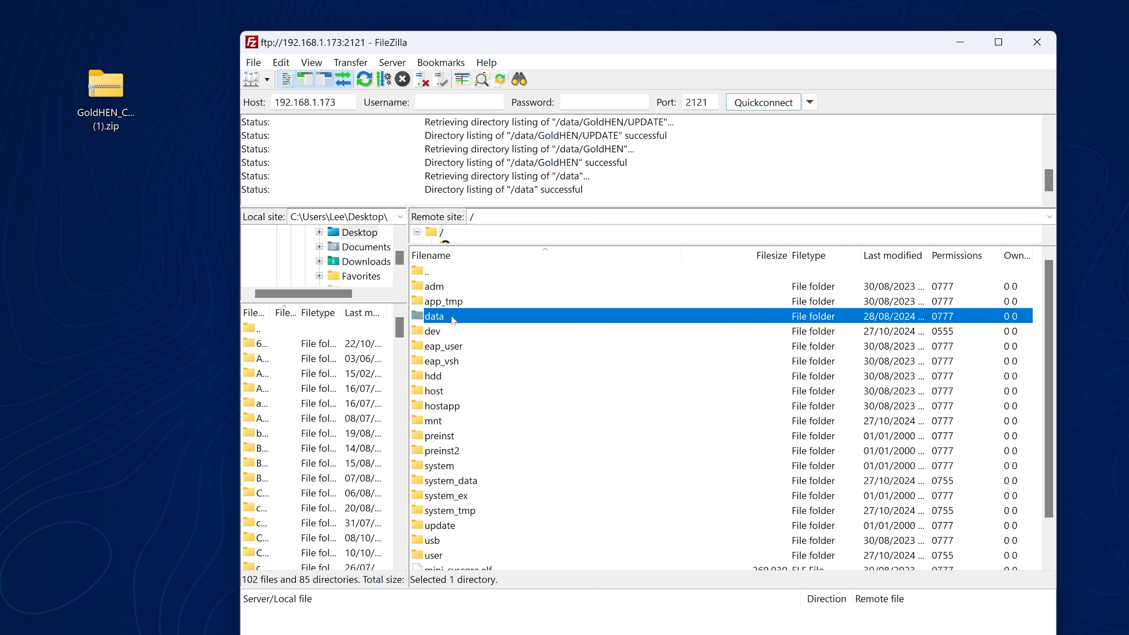
double_click(434, 316)
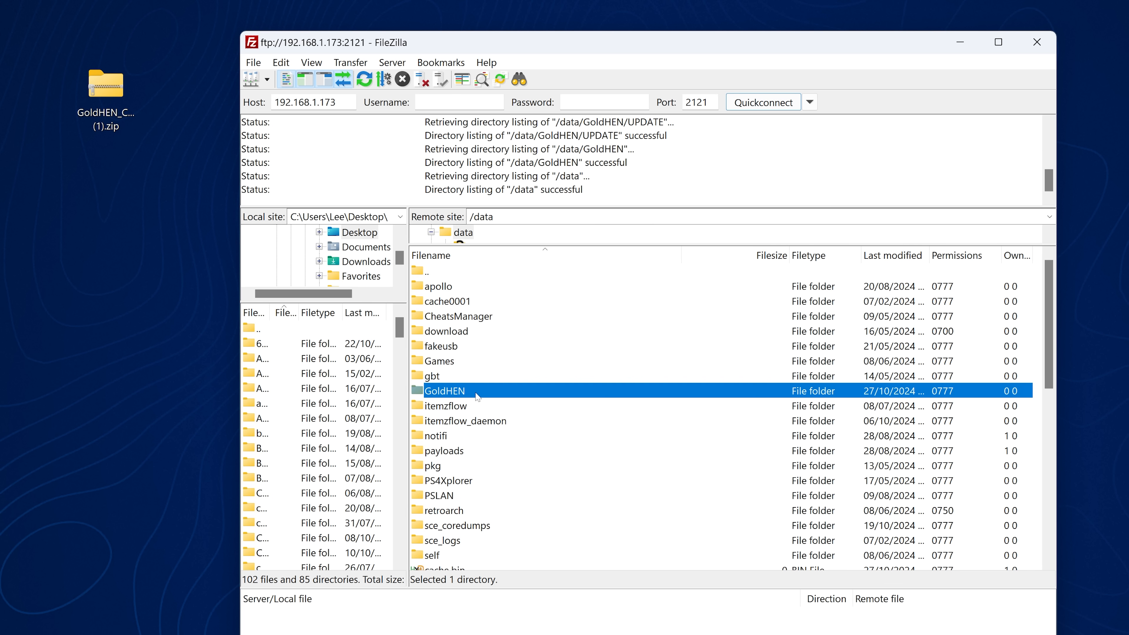
double_click(444, 391)
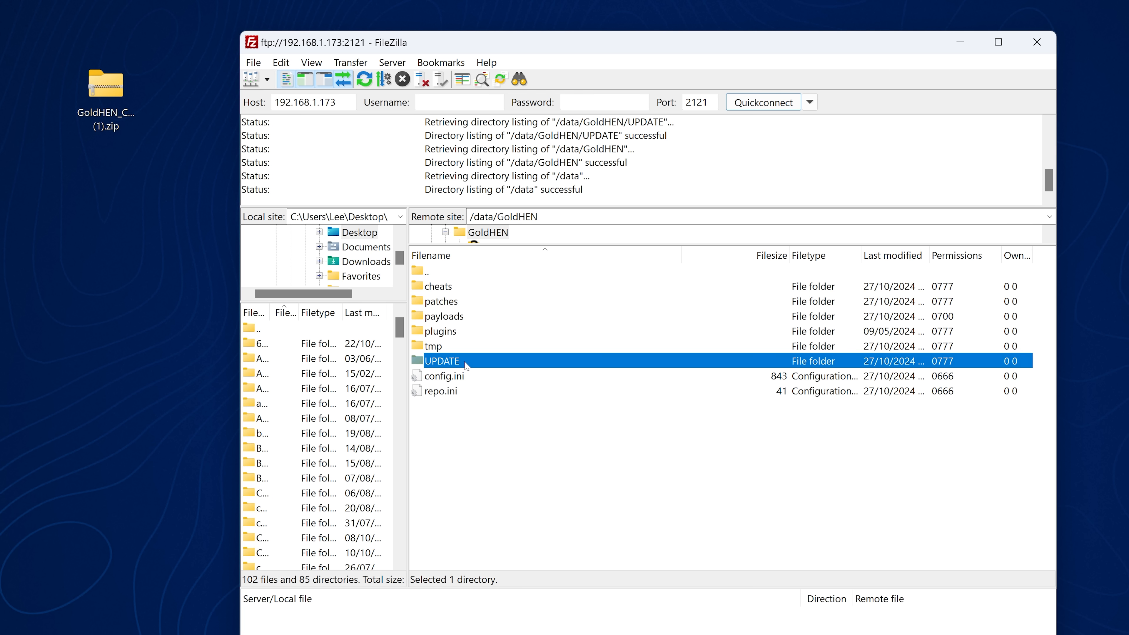
double_click(440, 361)
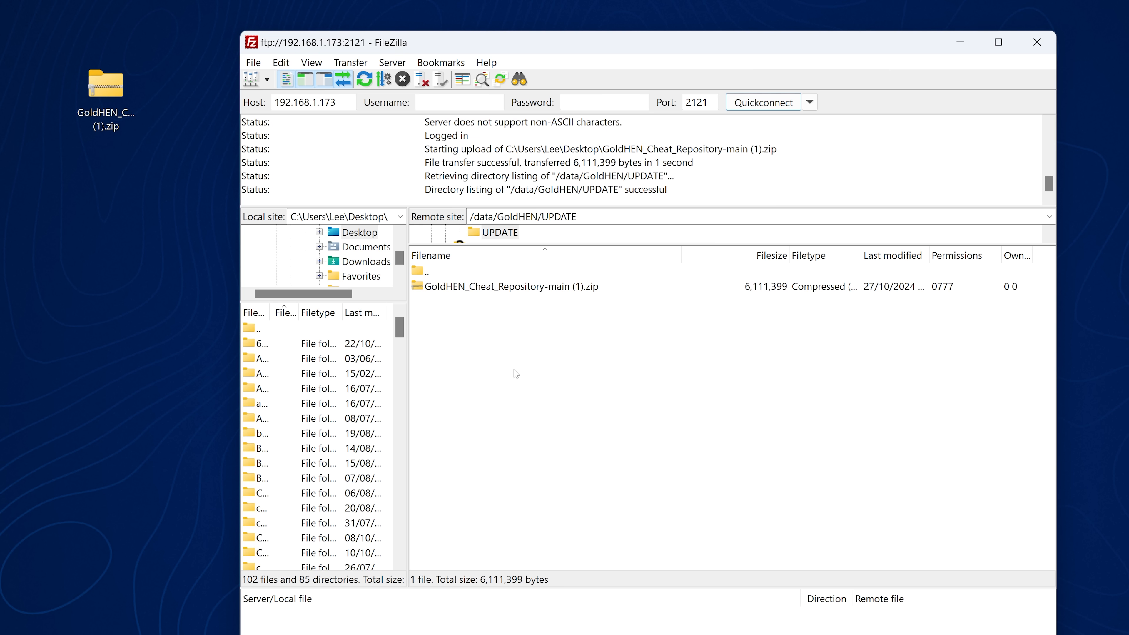
Rename the uploaded GoldHEN_Cheat_Repository zip in the UPDATE folder.
right_click(504, 286)
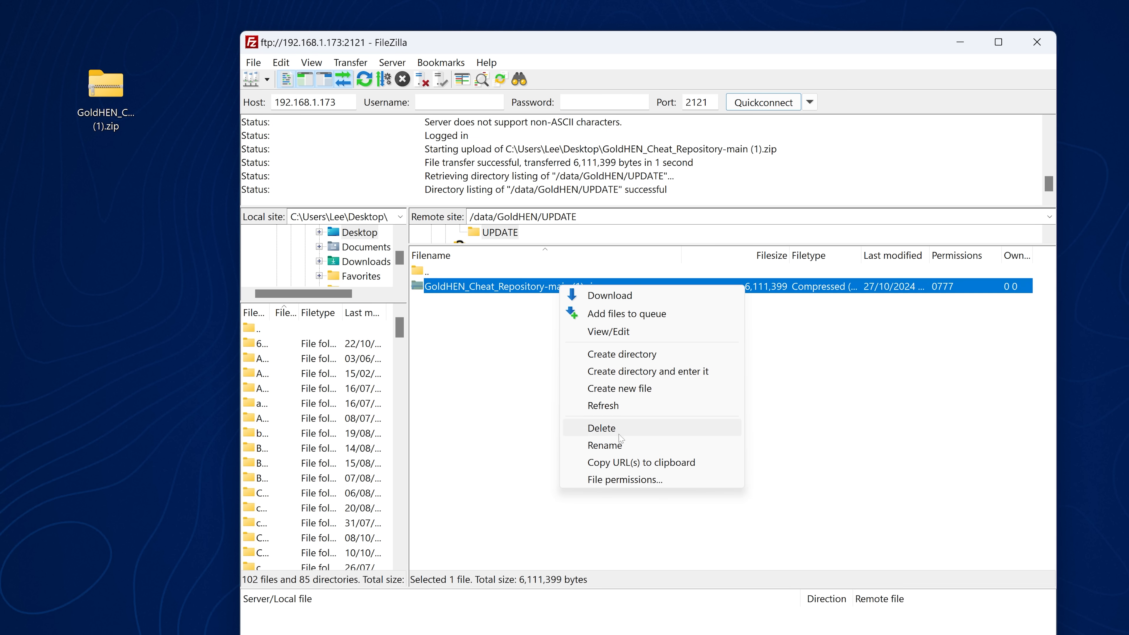
left_click(606, 446)
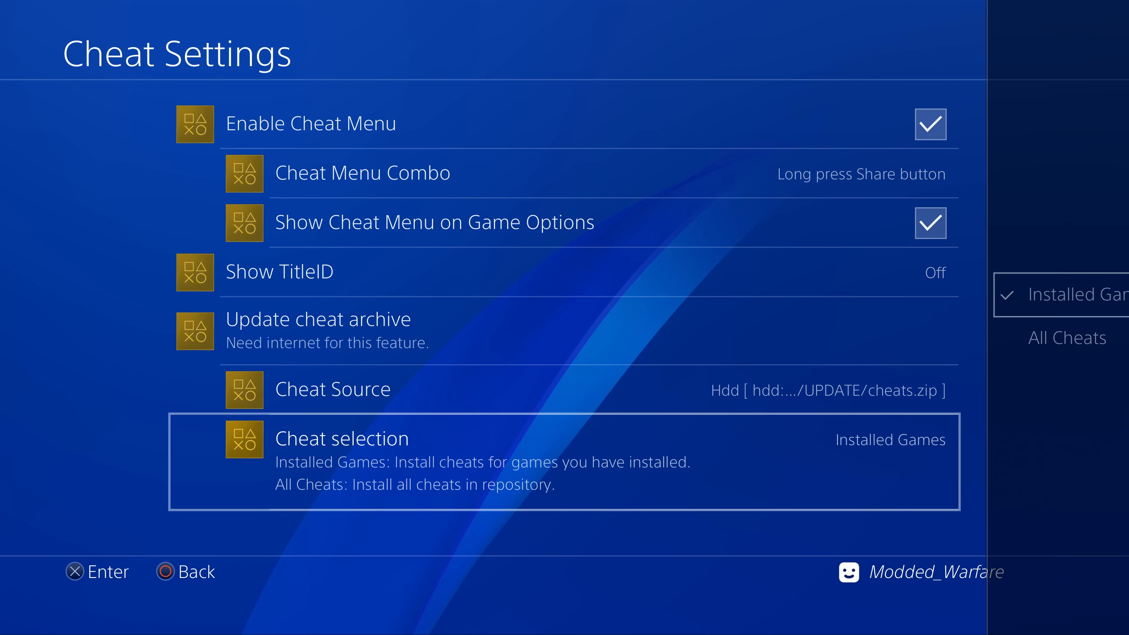
Set Cheat Source to Hdd with Cheat selection kept on Installed Games.
left_click(1068, 337)
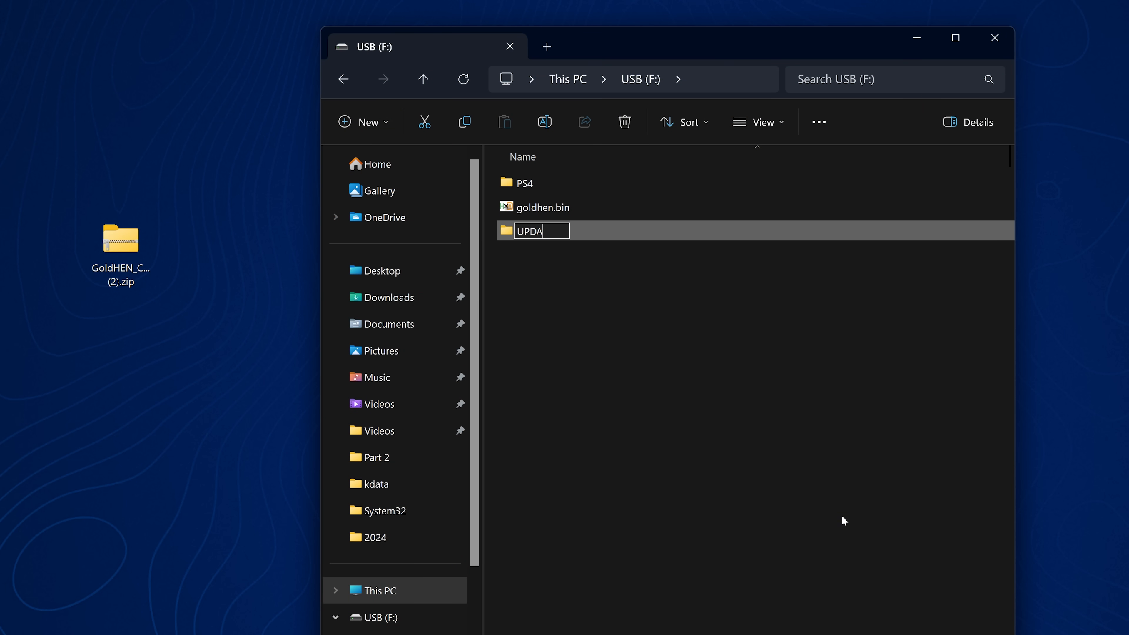
Name the new USB folder UPDATE and go into it.
type("TE")
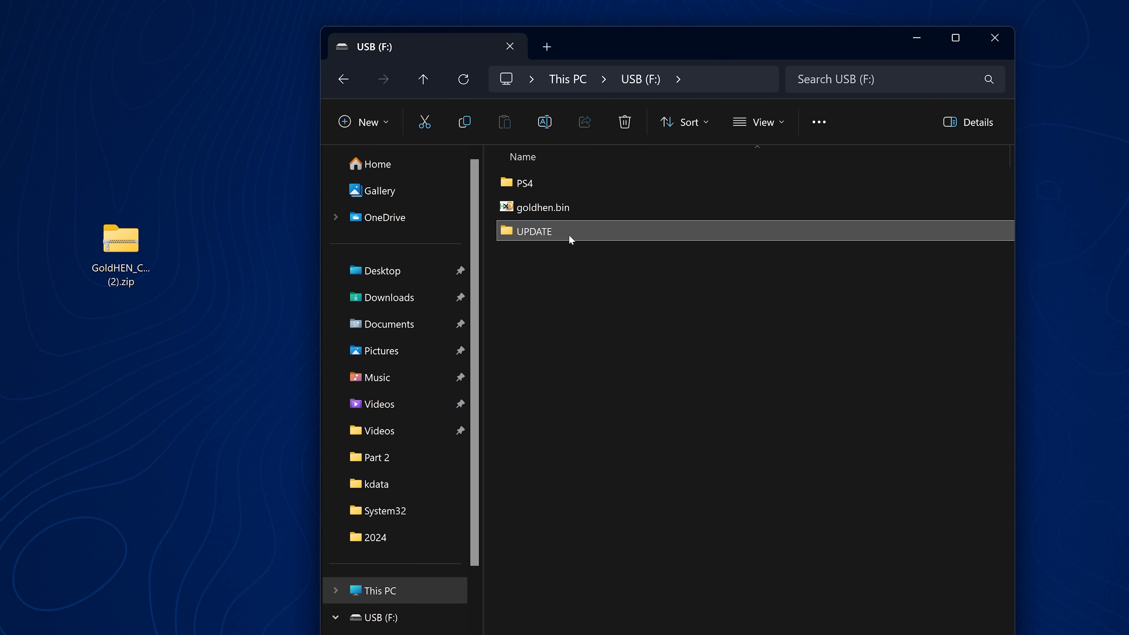
double_click(533, 231)
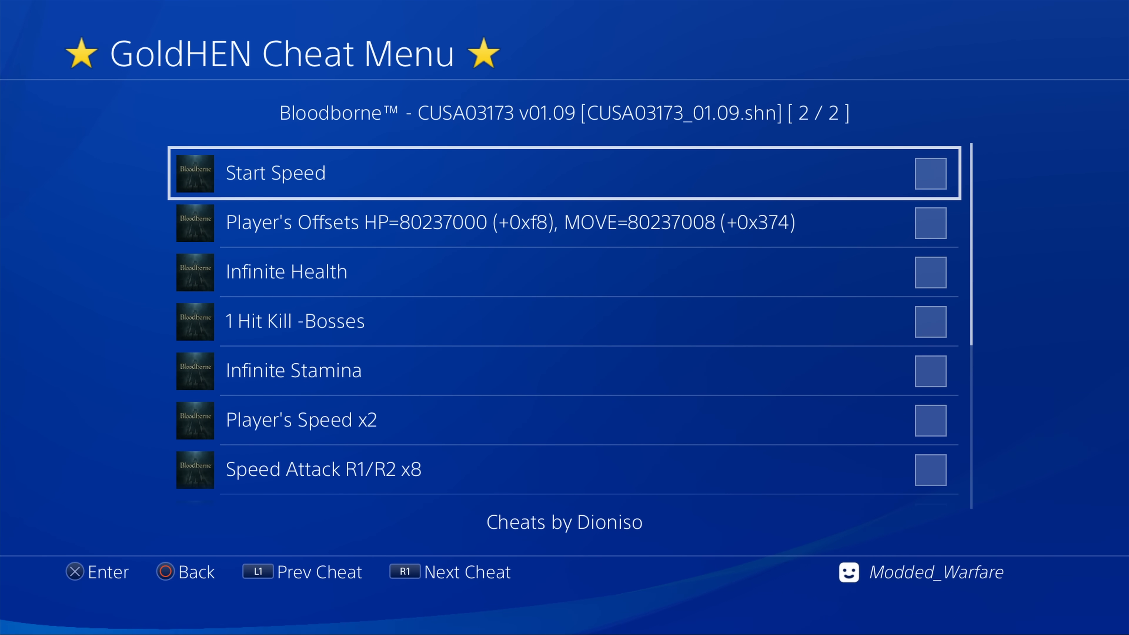
Leave Bloodborne's GoldHEN cheat menu after it lists the available cheats.
key("L1")
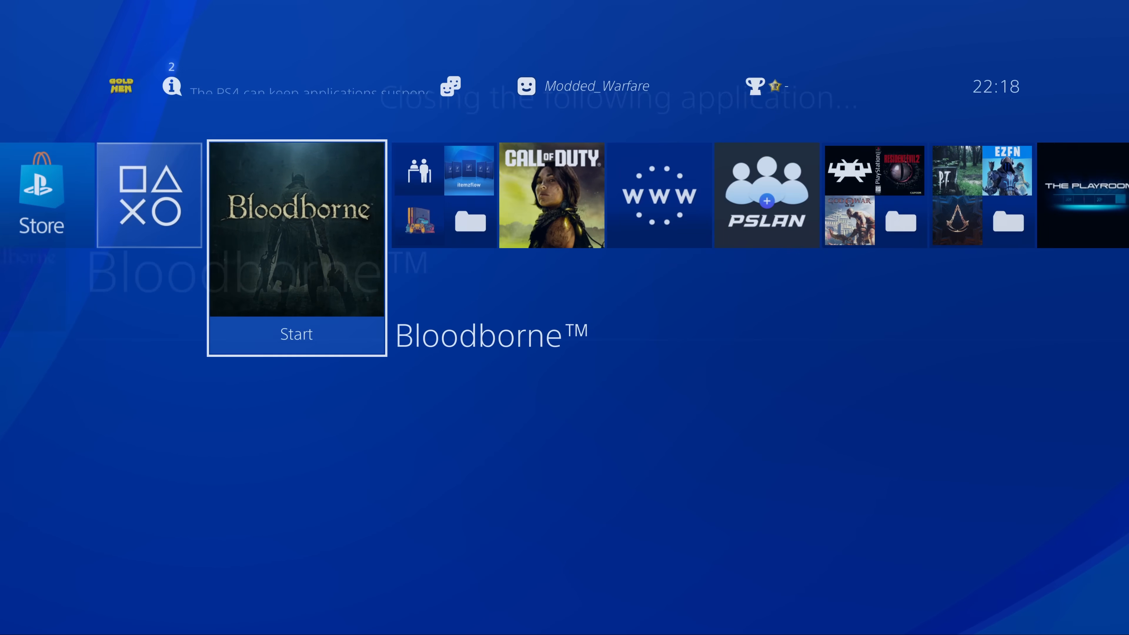
Move along the PS4 home screen to rest on What's New after Bloodborne closes.
scroll("left", 3)
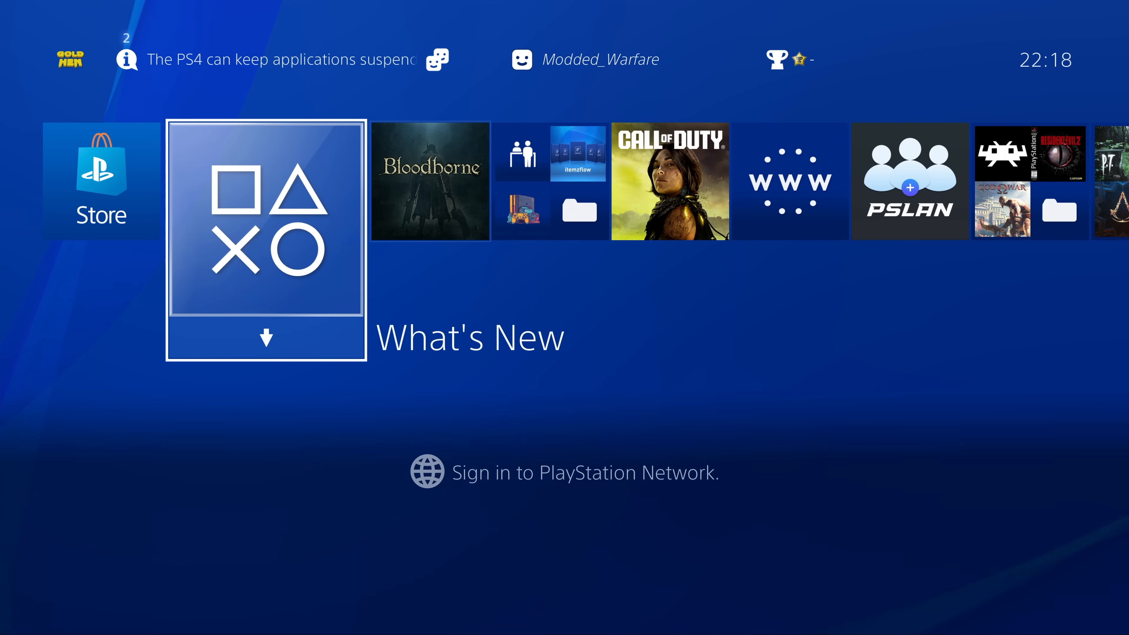